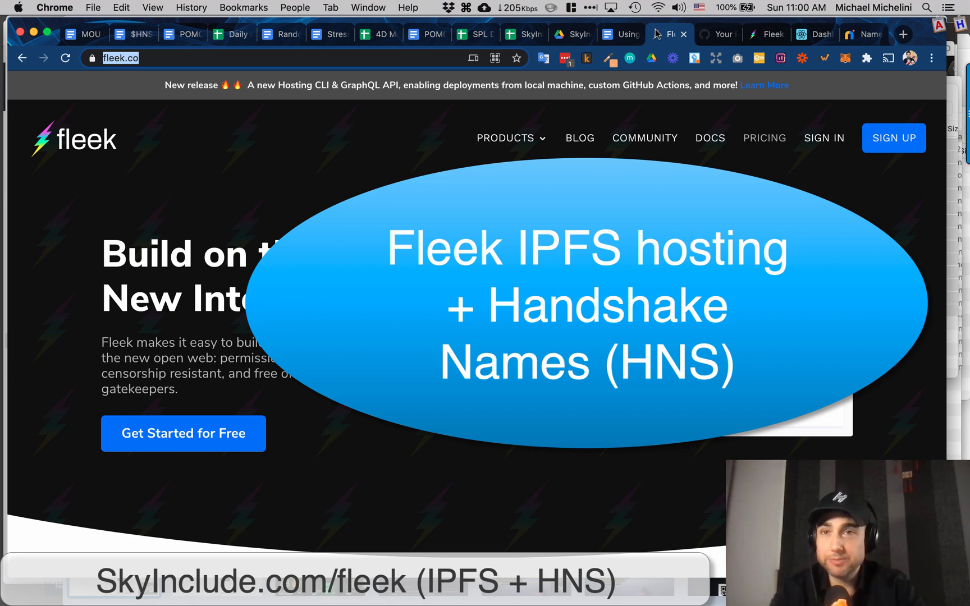
# Bring up the printroom tweet, visit the .printroom/ site and try its colour picker.
pyautogui.click(711, 34)
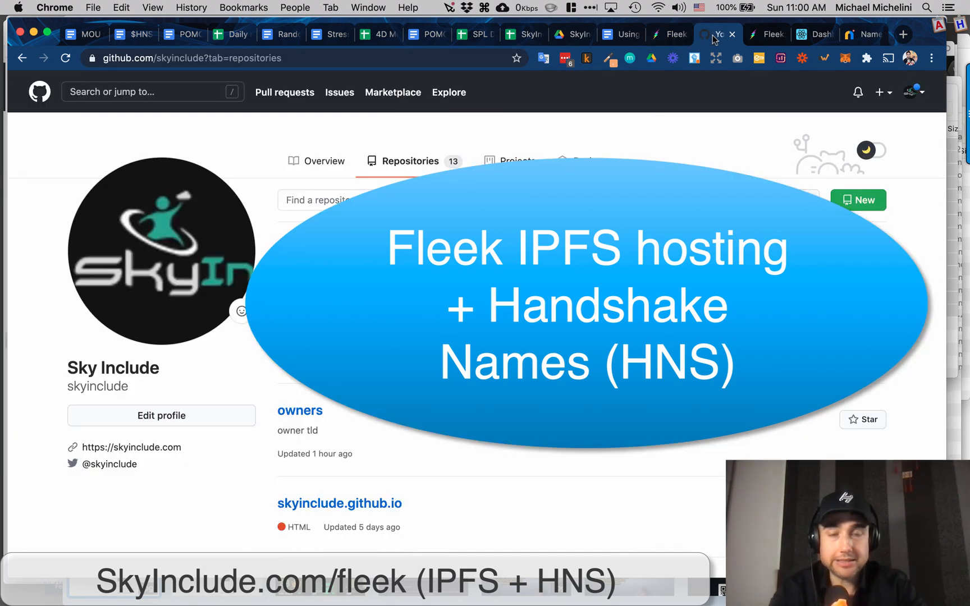
pyautogui.click(668, 34)
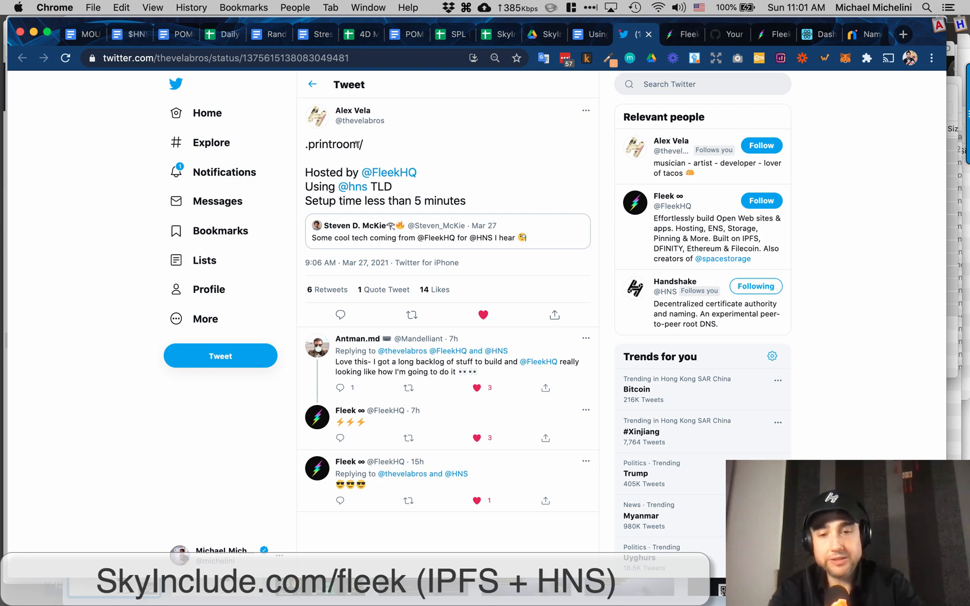
pyautogui.click(903, 33)
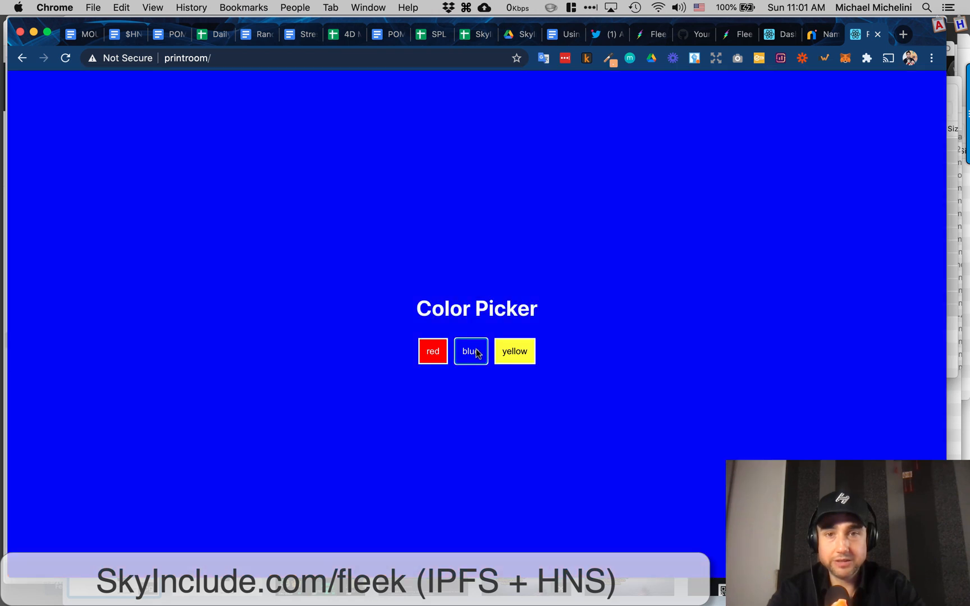
pyautogui.click(514, 352)
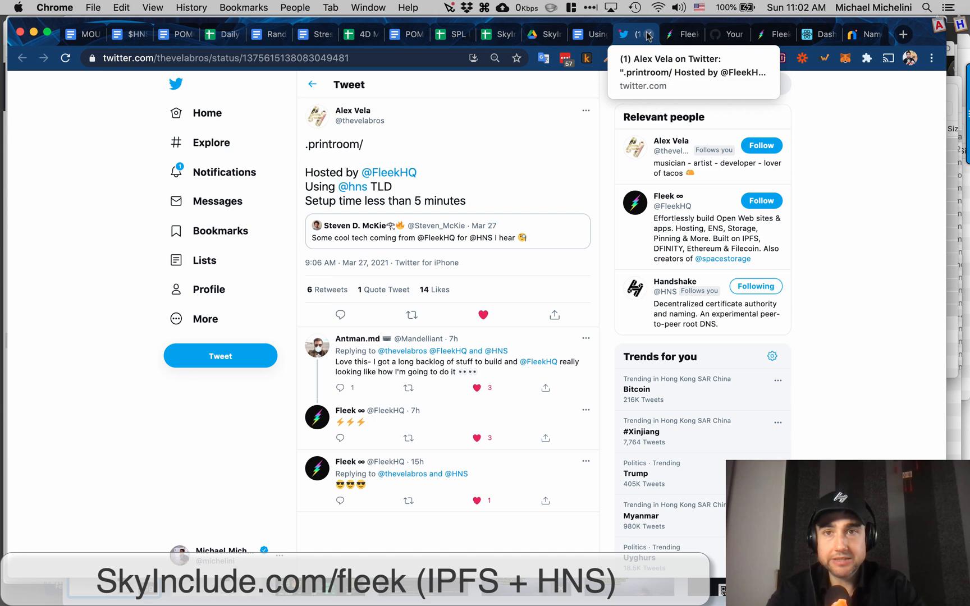
# Sign in to the Fleek hosting dashboard from the Fleek homepage.
pyautogui.click(647, 34)
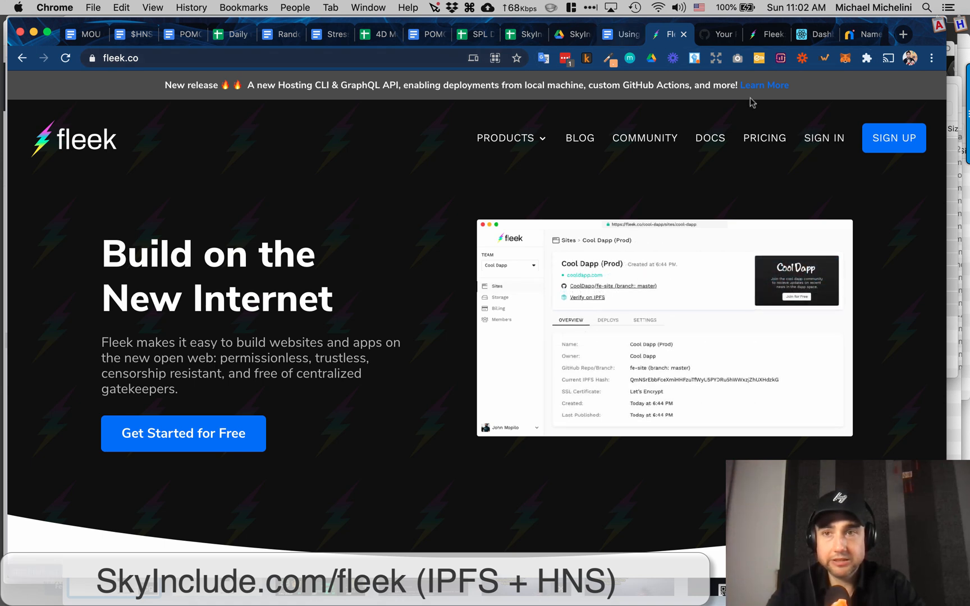
pyautogui.click(65, 57)
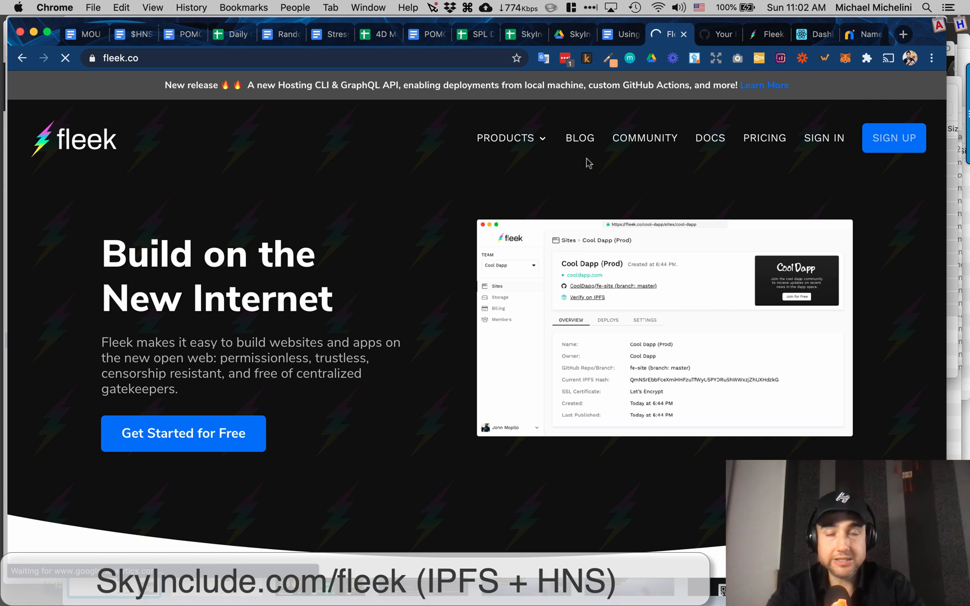
pyautogui.moveTo(765, 142)
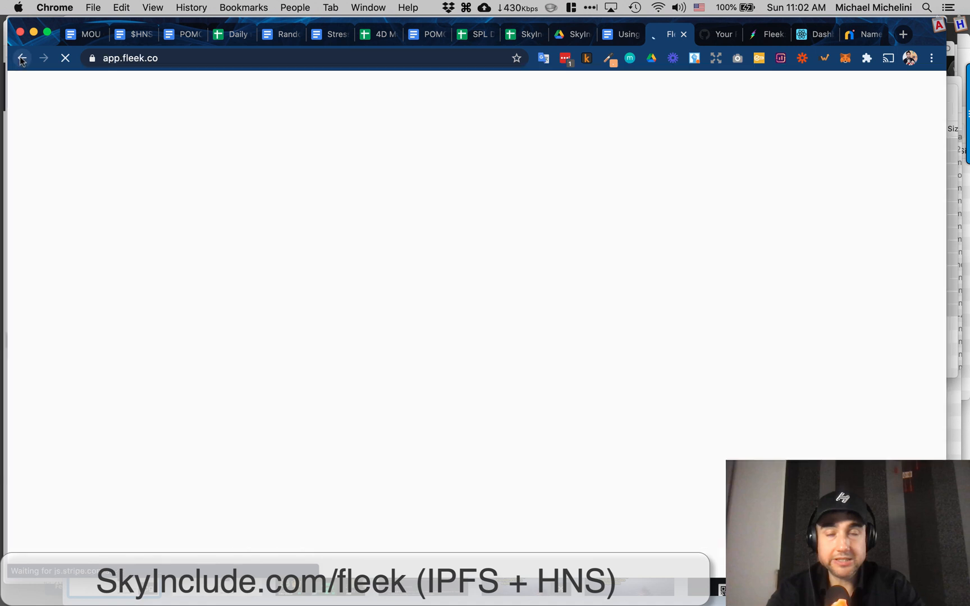
pyautogui.moveTo(23, 58)
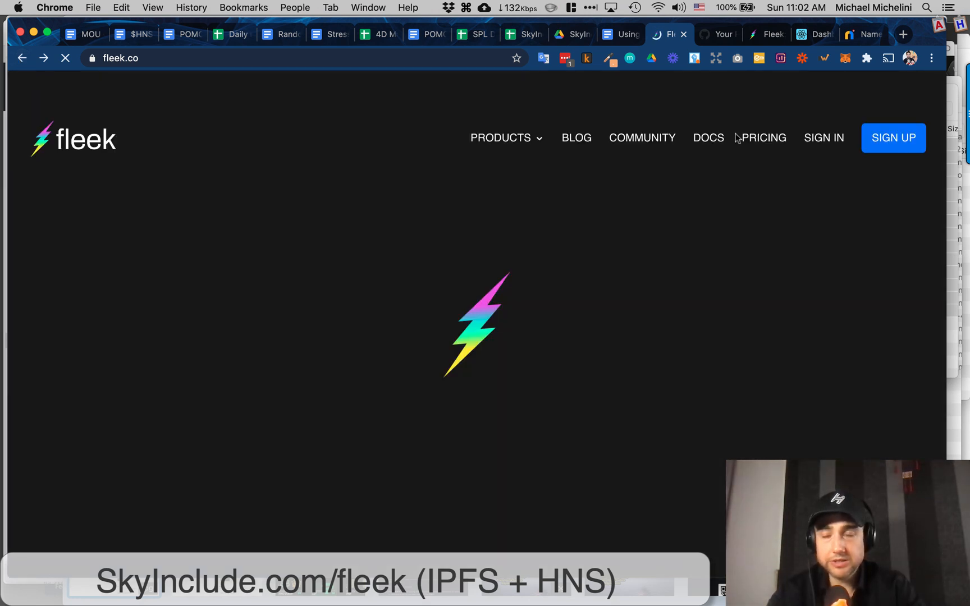
pyautogui.click(764, 137)
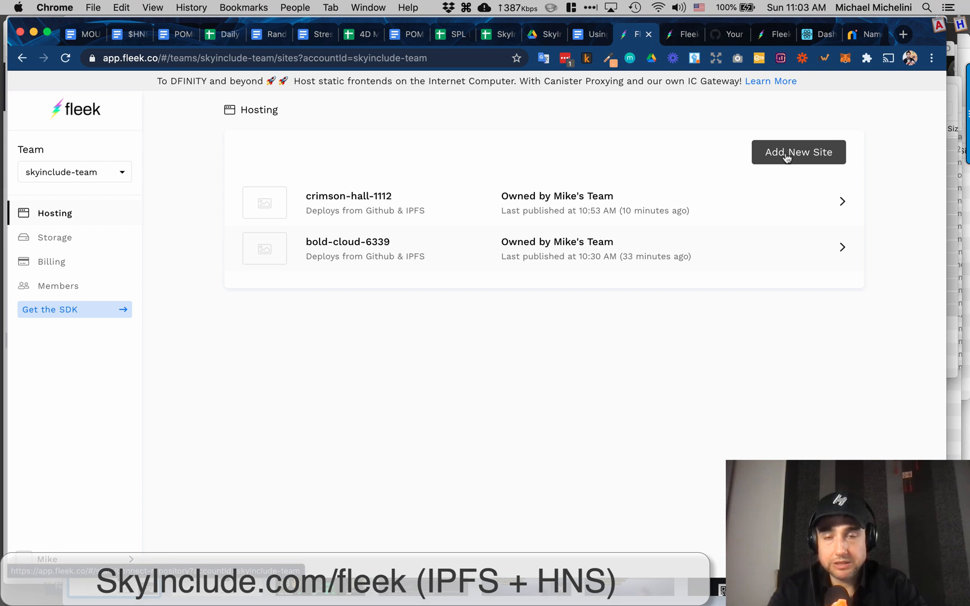
# Start a new Fleek site and switch over to the GitHub repositories page.
pyautogui.click(797, 153)
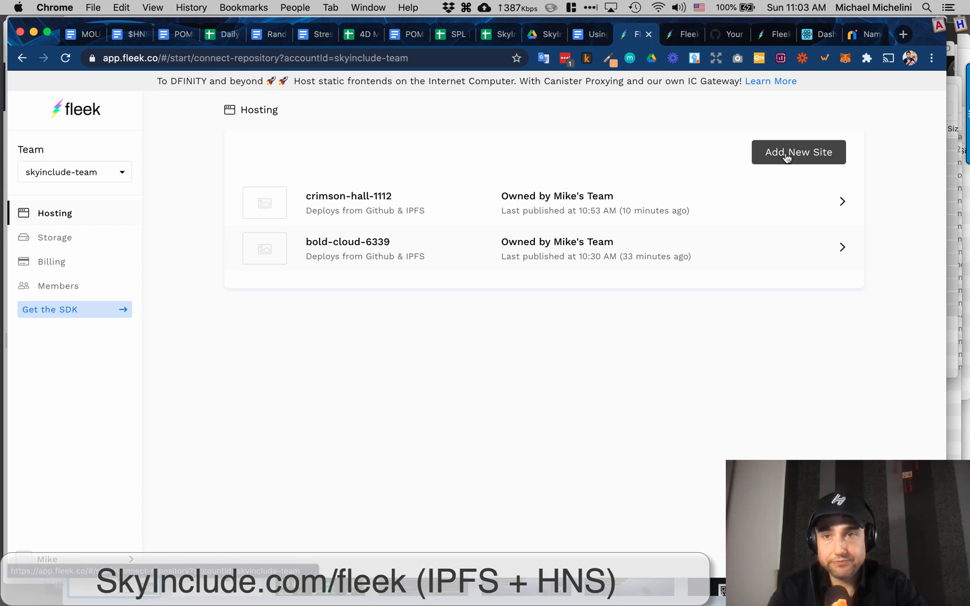
pyautogui.click(799, 153)
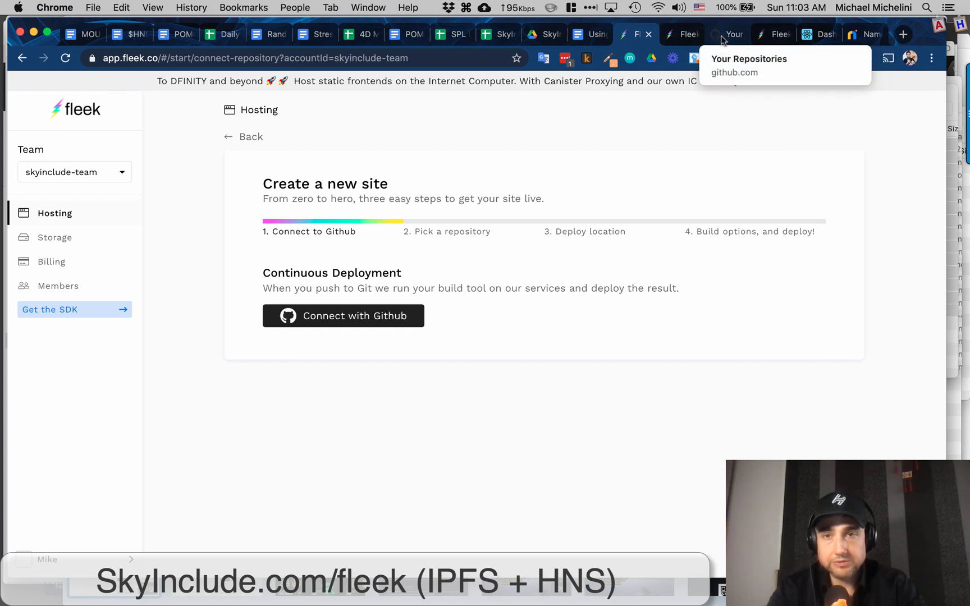
pyautogui.click(727, 33)
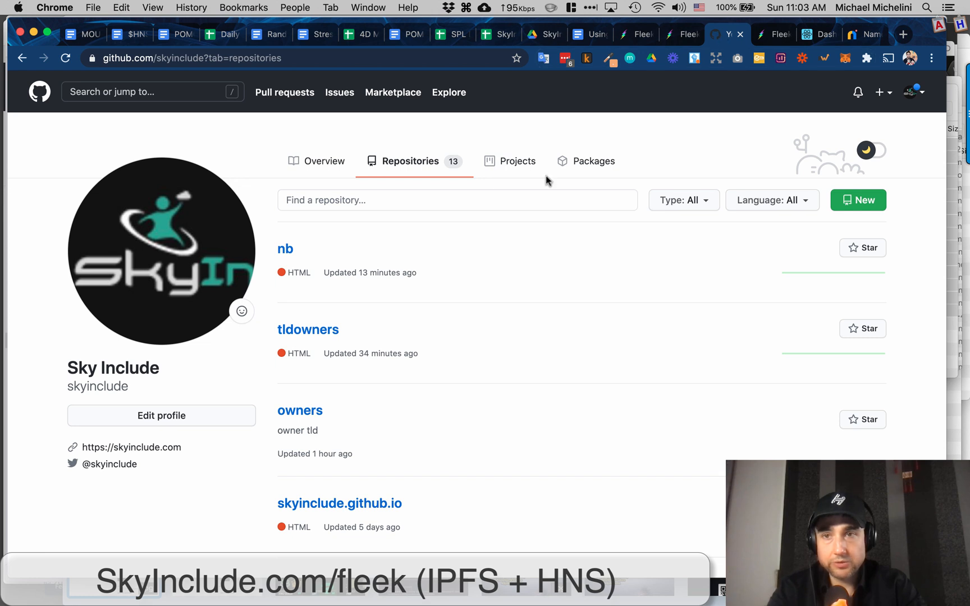
# Start a new repository without a template and switch to importing an existing one.
pyautogui.click(859, 200)
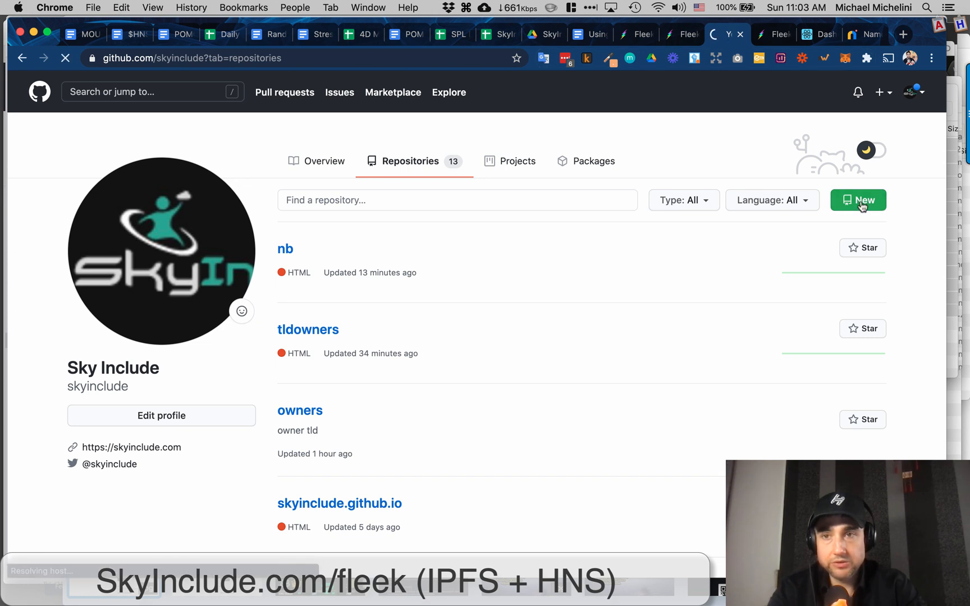
pyautogui.click(859, 200)
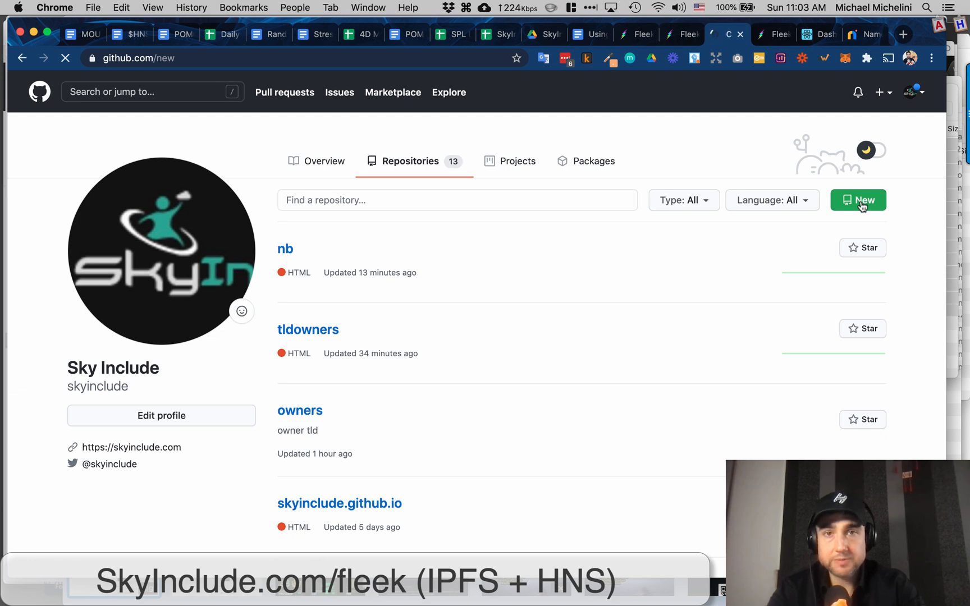
pyautogui.click(858, 199)
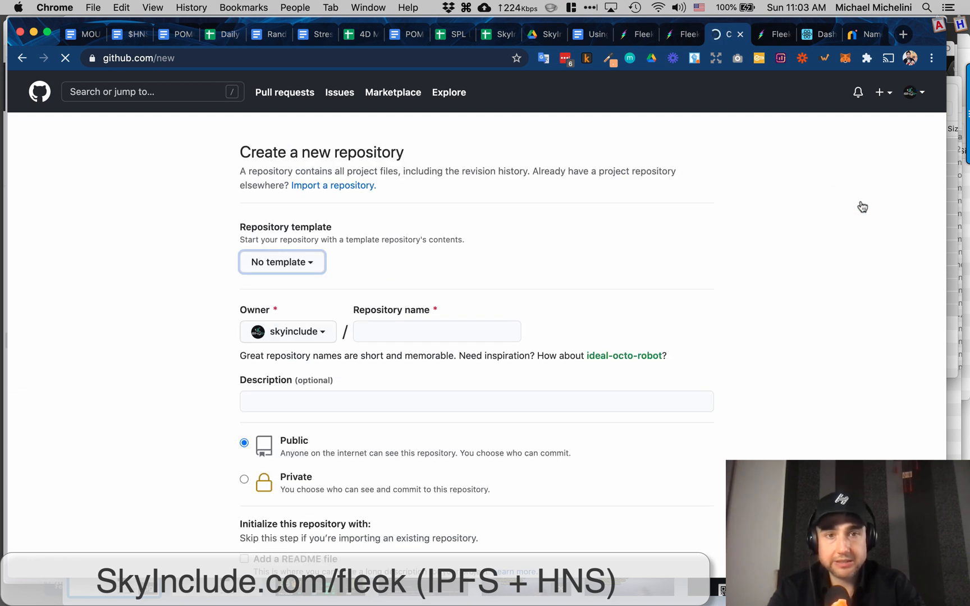
pyautogui.click(281, 261)
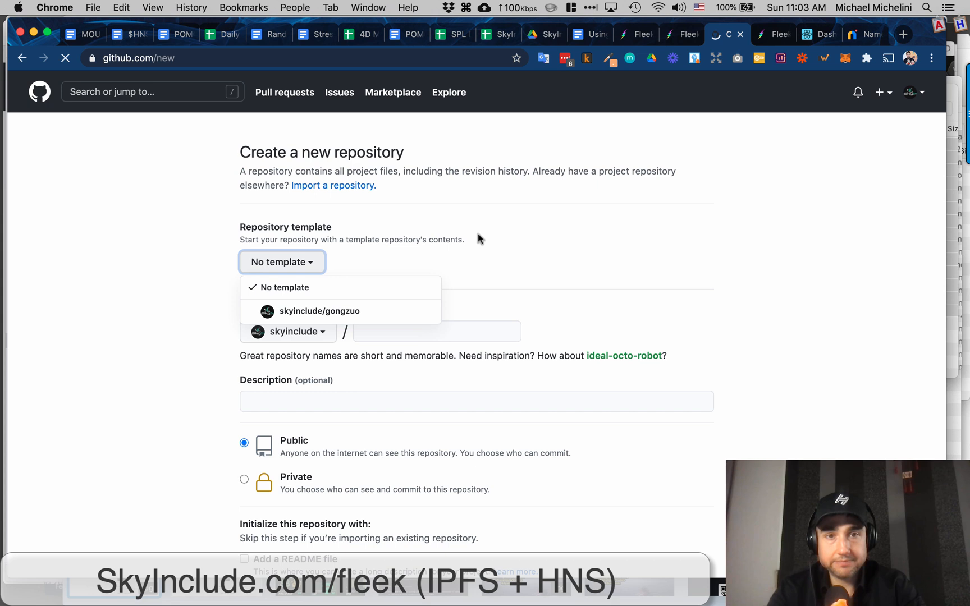
pyautogui.click(282, 261)
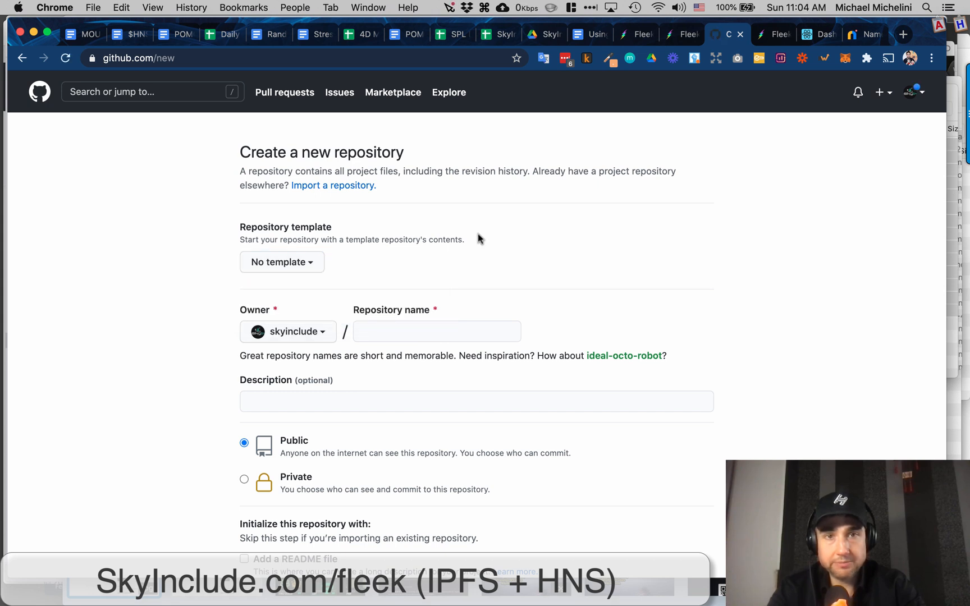
pyautogui.click(332, 186)
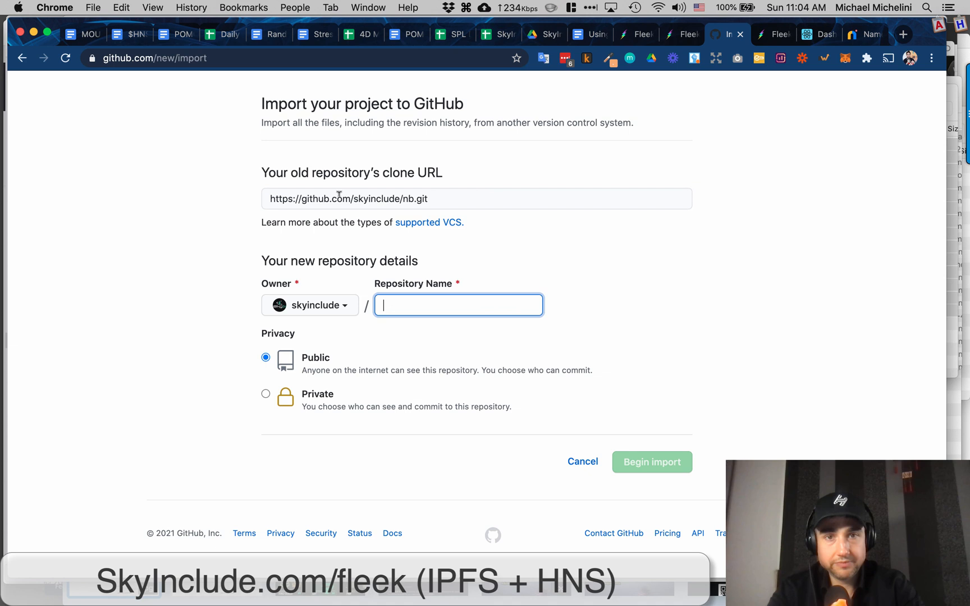
# Import the nb clone URL into a new public repository fleek3 and watch the import progress.
pyautogui.write('fleek2')
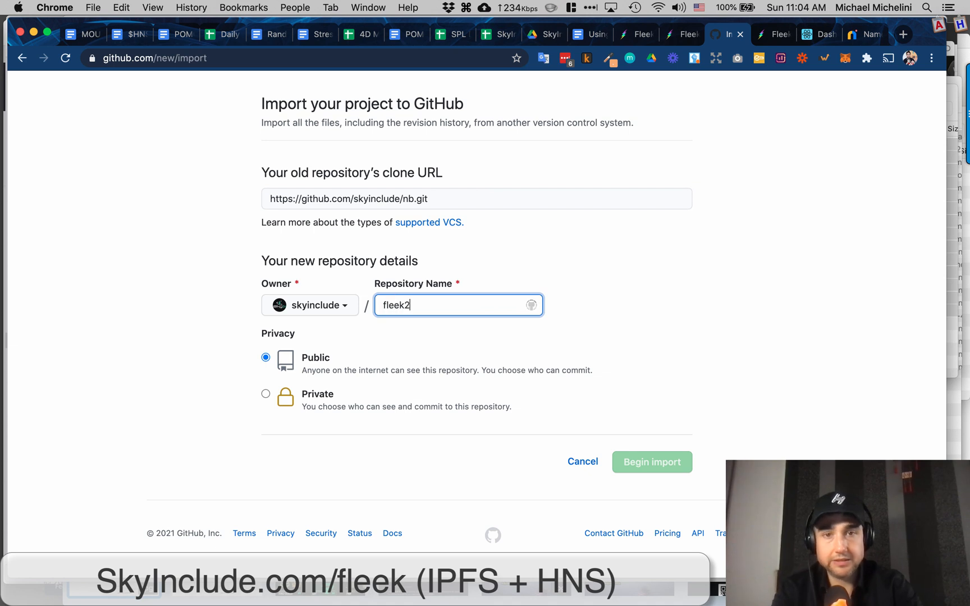
pyautogui.click(651, 463)
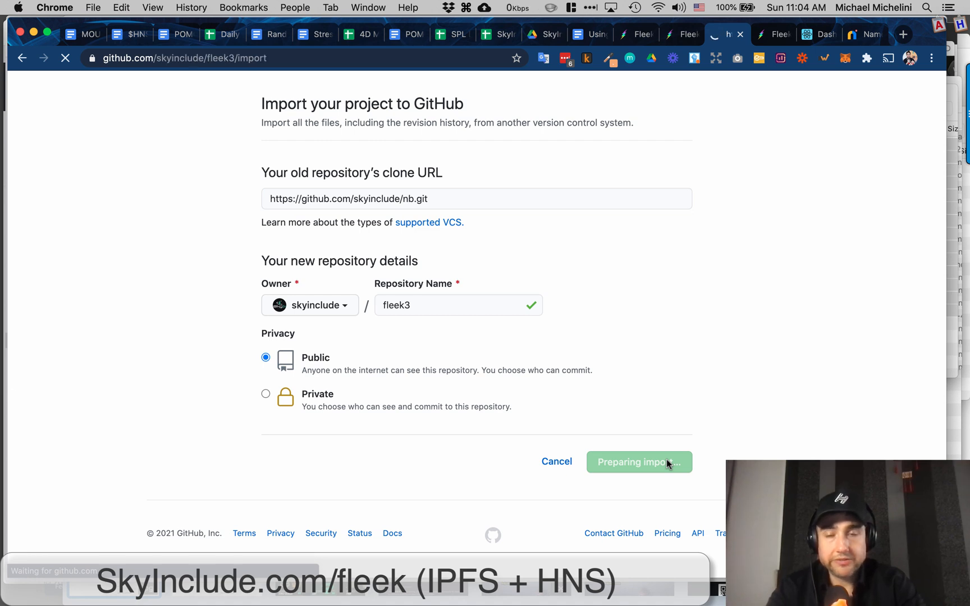
pyautogui.click(638, 463)
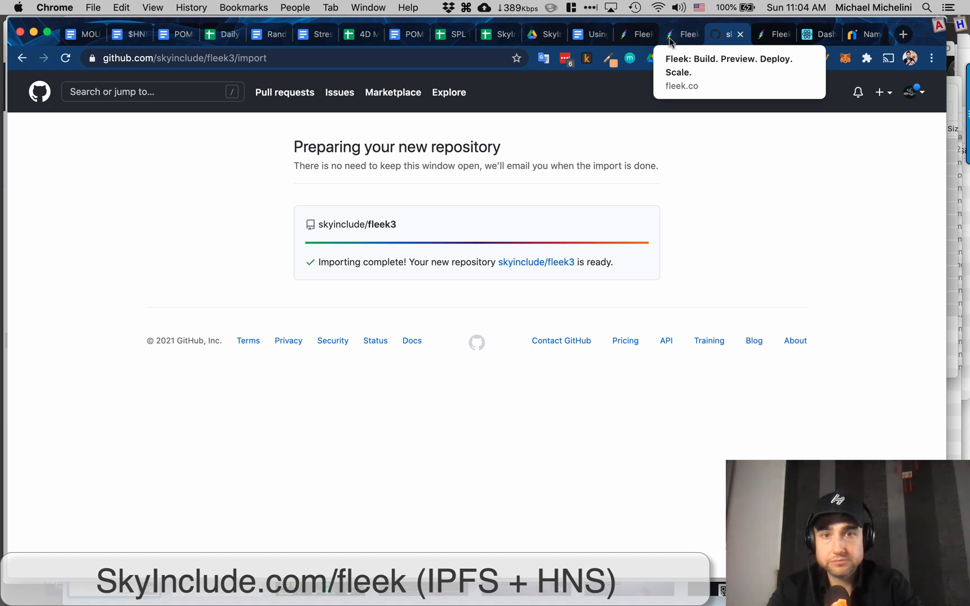
pyautogui.click(679, 33)
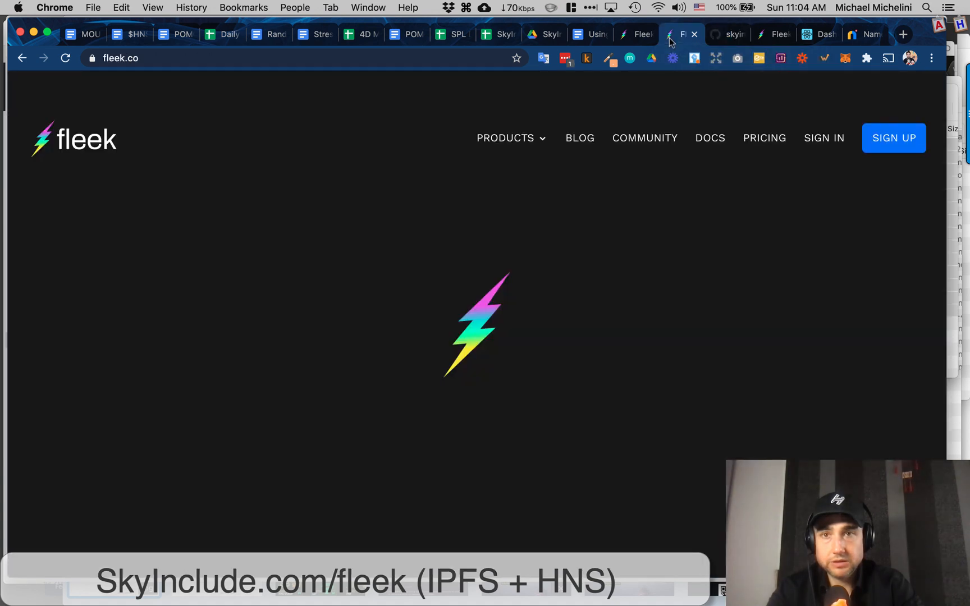
pyautogui.click(674, 33)
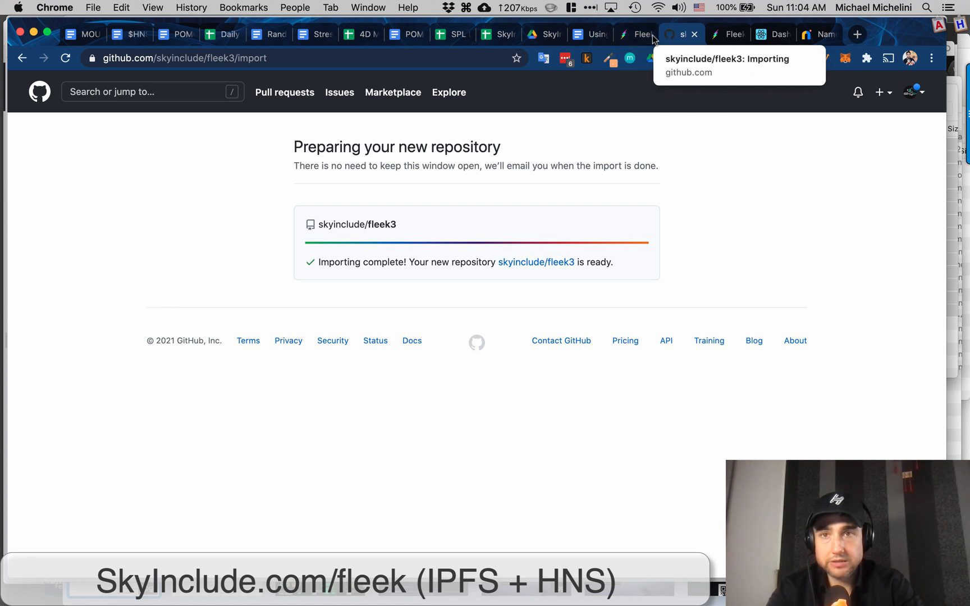
# Connect the new Fleek site to the skyinclude/fleek3 GitHub repository.
pyautogui.click(631, 34)
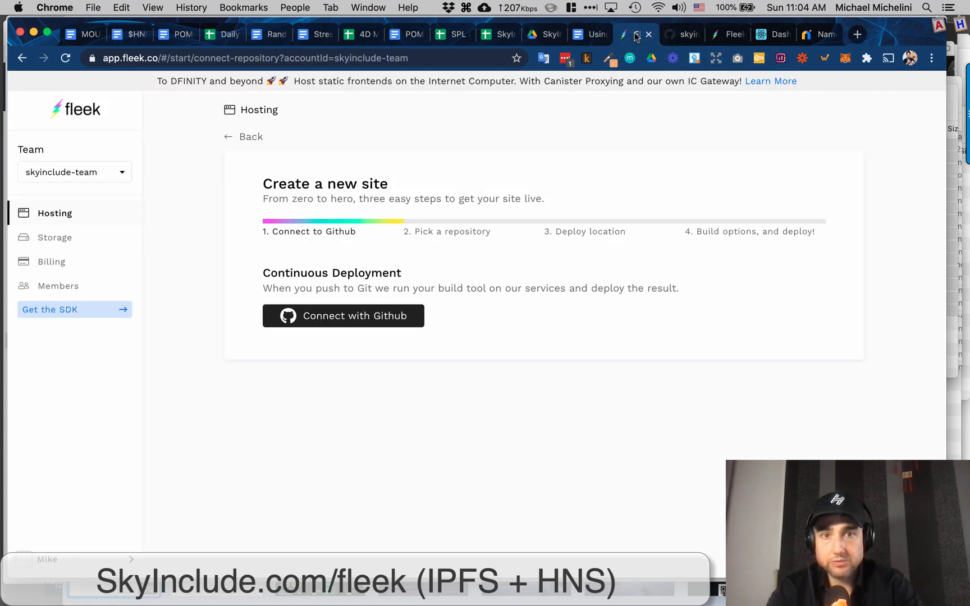
pyautogui.click(343, 316)
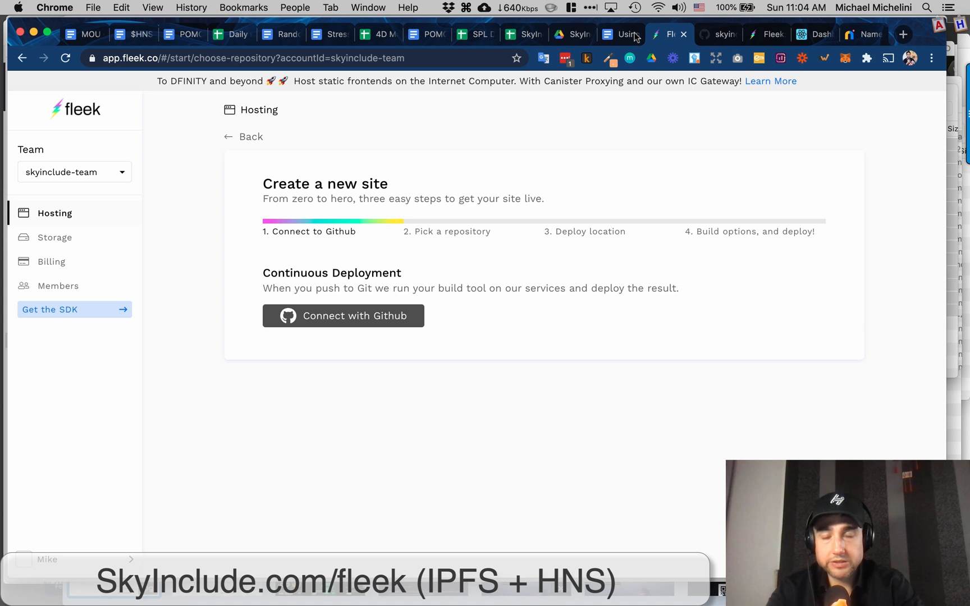
pyautogui.click(342, 315)
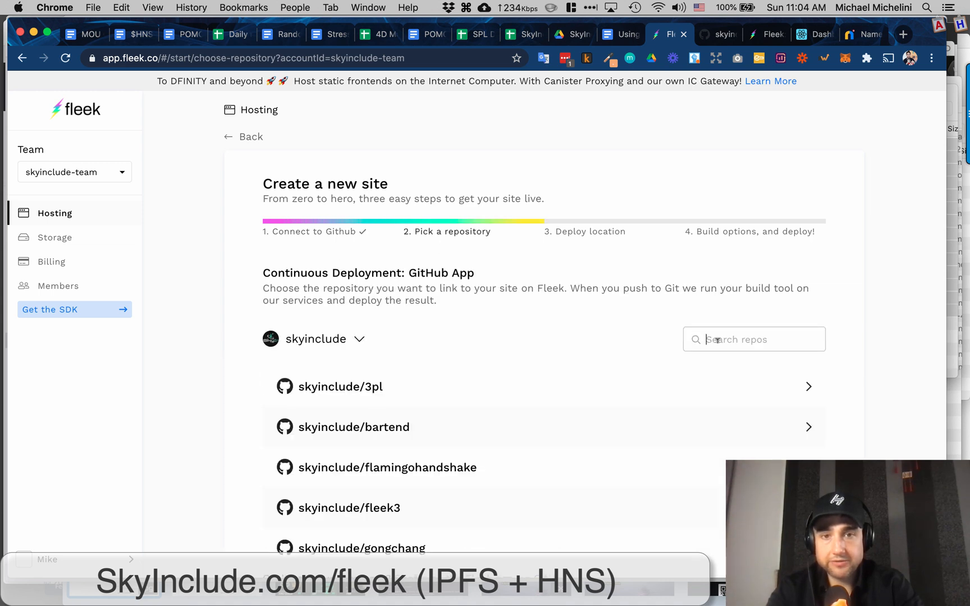
pyautogui.write('flee')
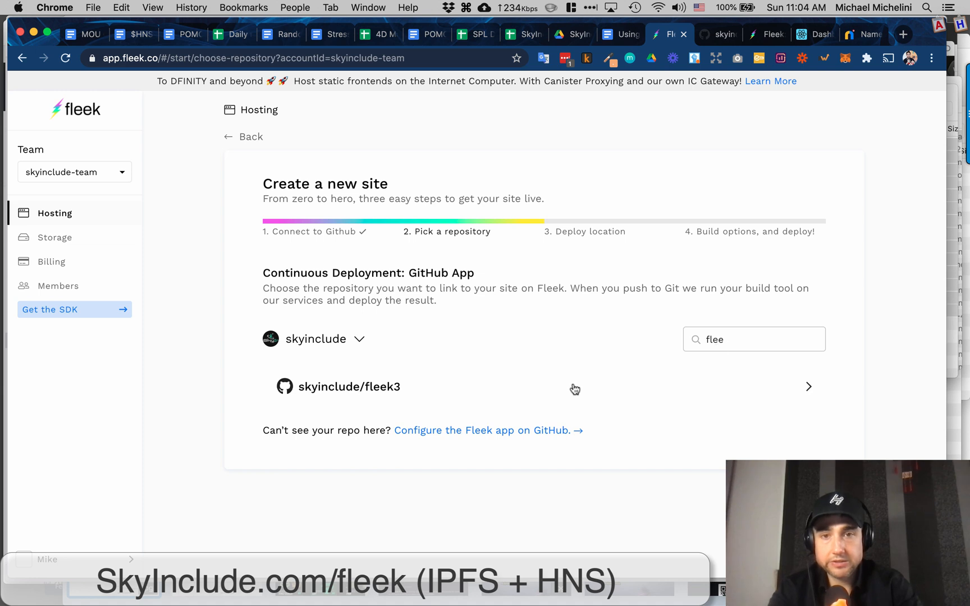
pyautogui.click(349, 386)
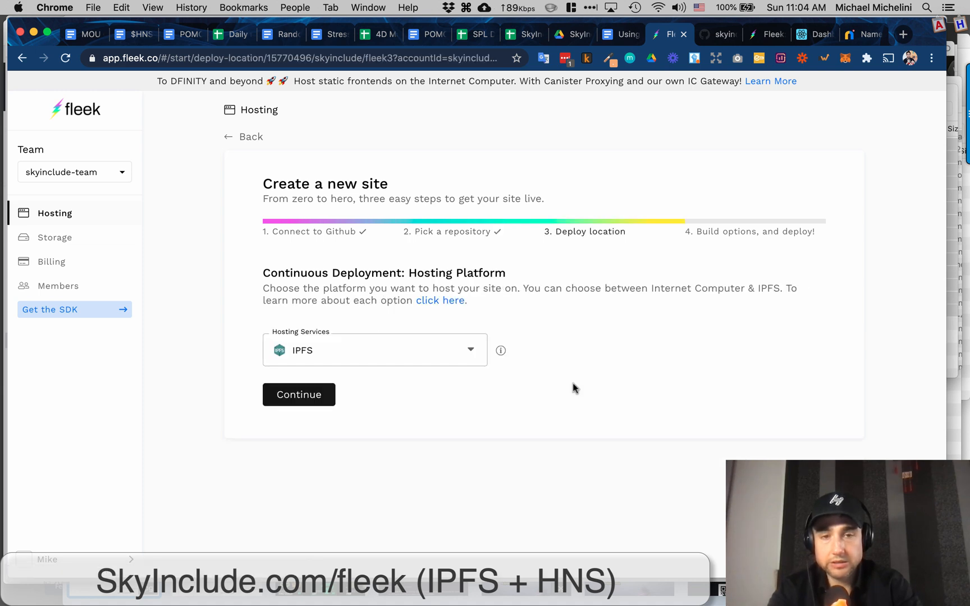
# Keep IPFS as the hosting platform and deploy the new site.
pyautogui.click(372, 350)
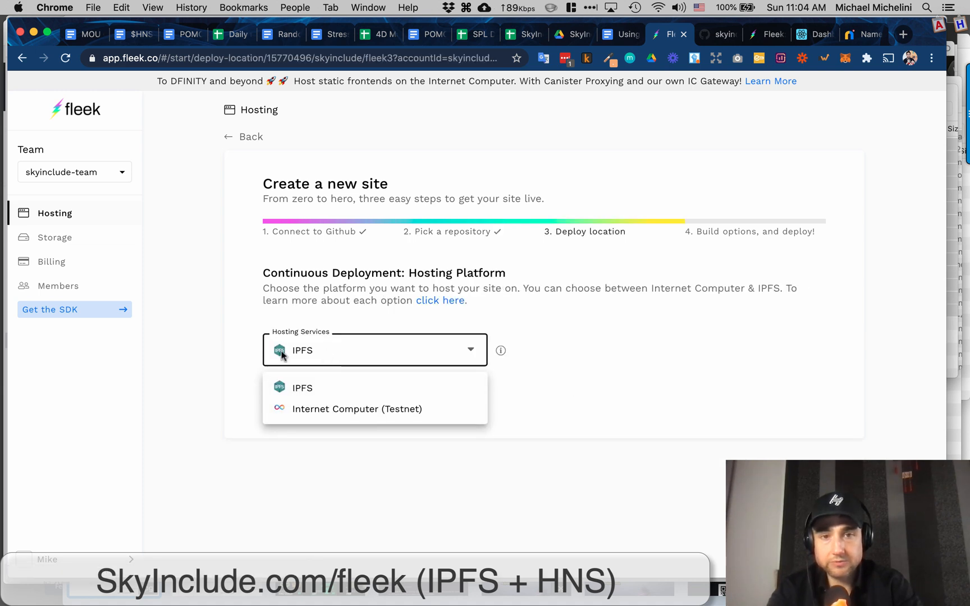
pyautogui.click(302, 387)
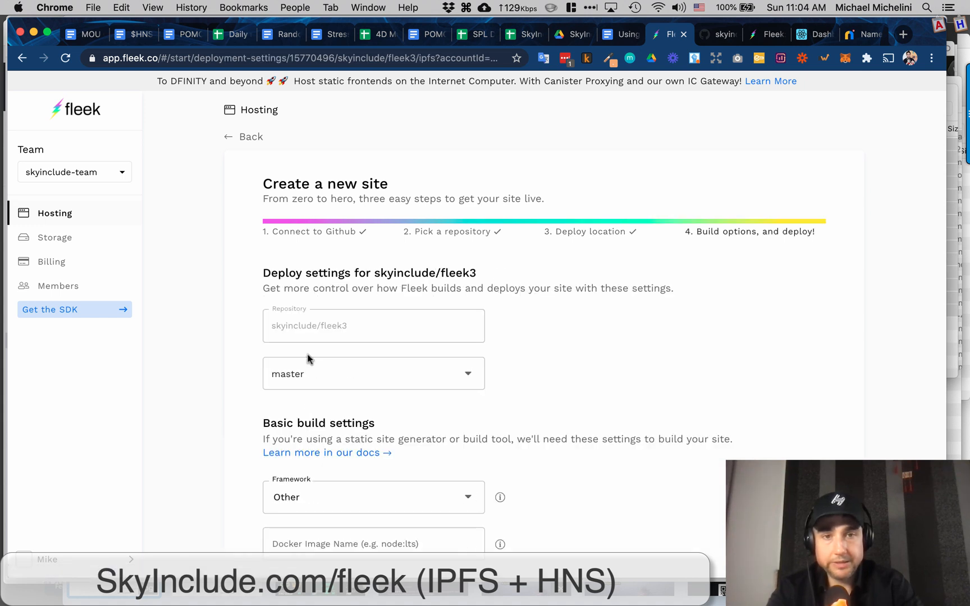
pyautogui.scroll(-3)
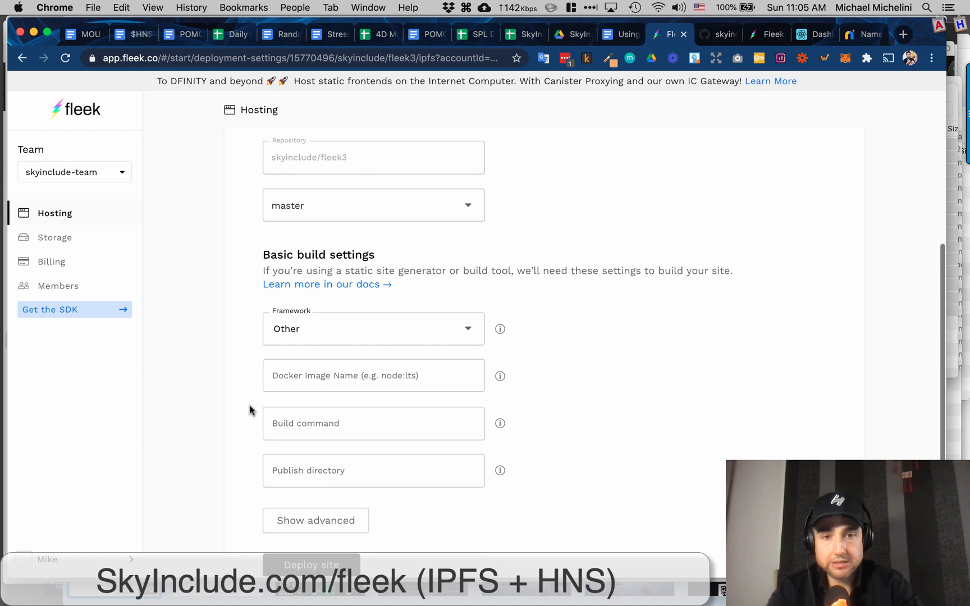
pyautogui.click(311, 565)
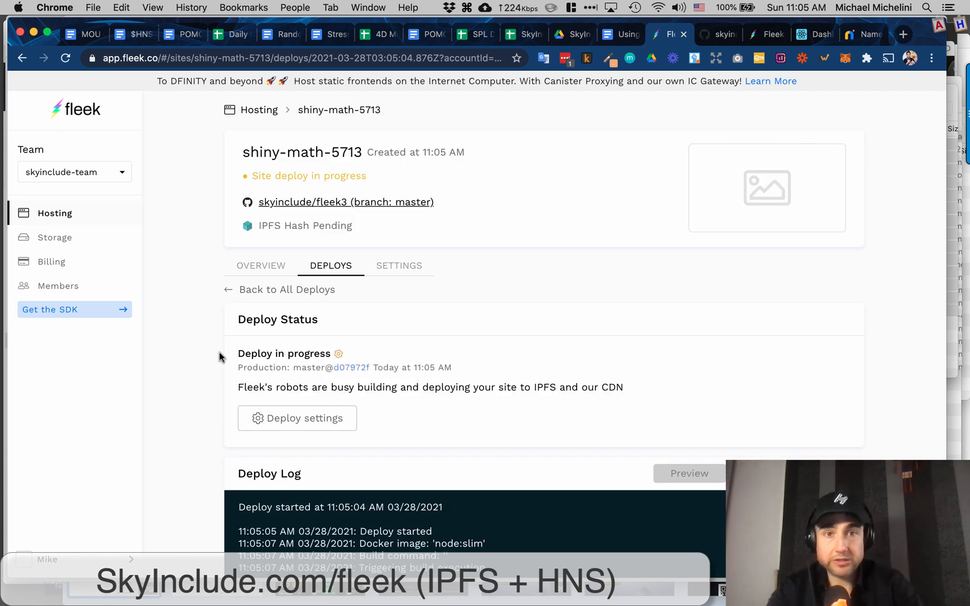
# Follow the shiny-math-5713 deploy log while the build runs.
pyautogui.scroll(-3)
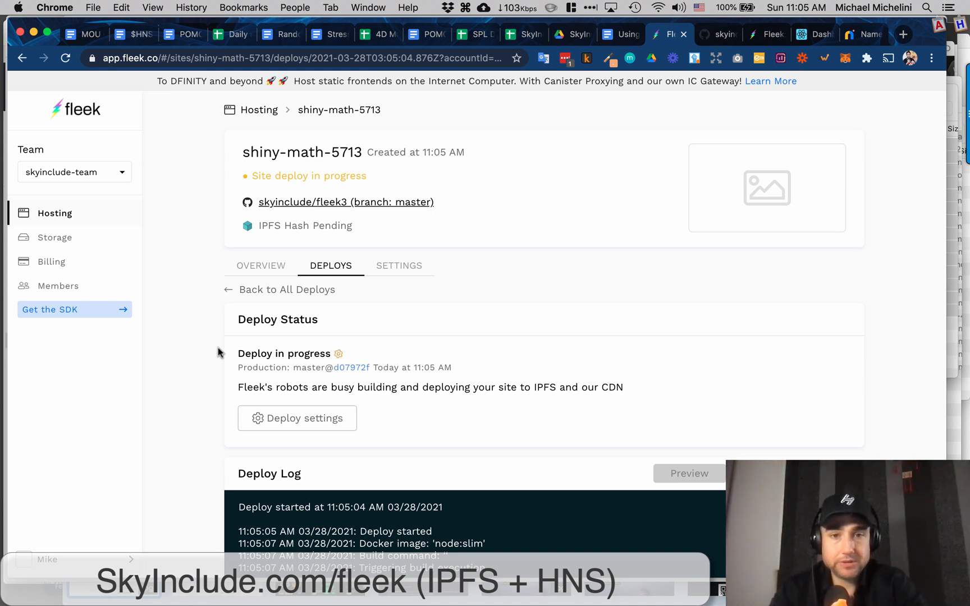
pyautogui.scroll(-3)
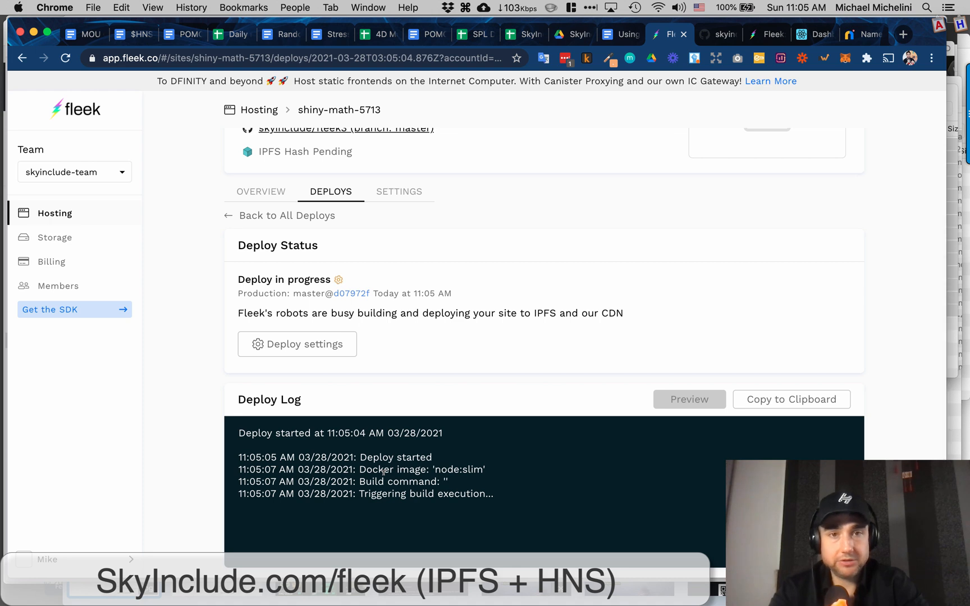
pyautogui.moveTo(201, 427)
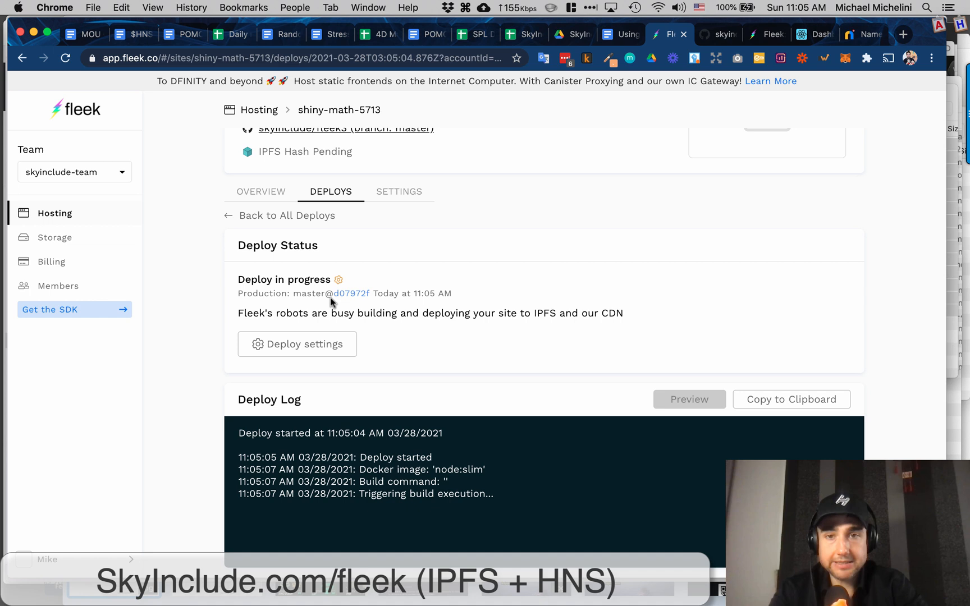
pyautogui.moveTo(619, 312)
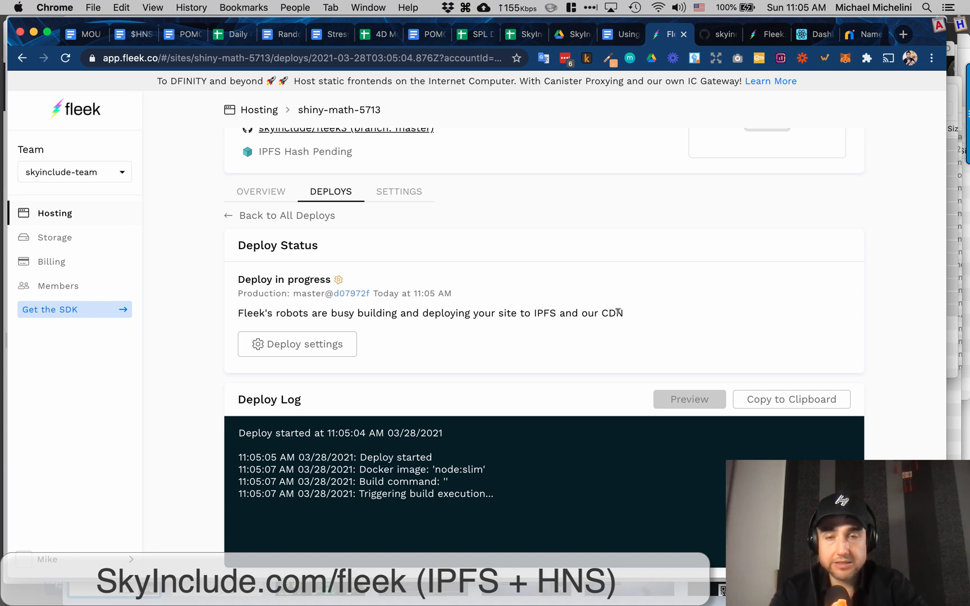
pyautogui.moveTo(303, 312)
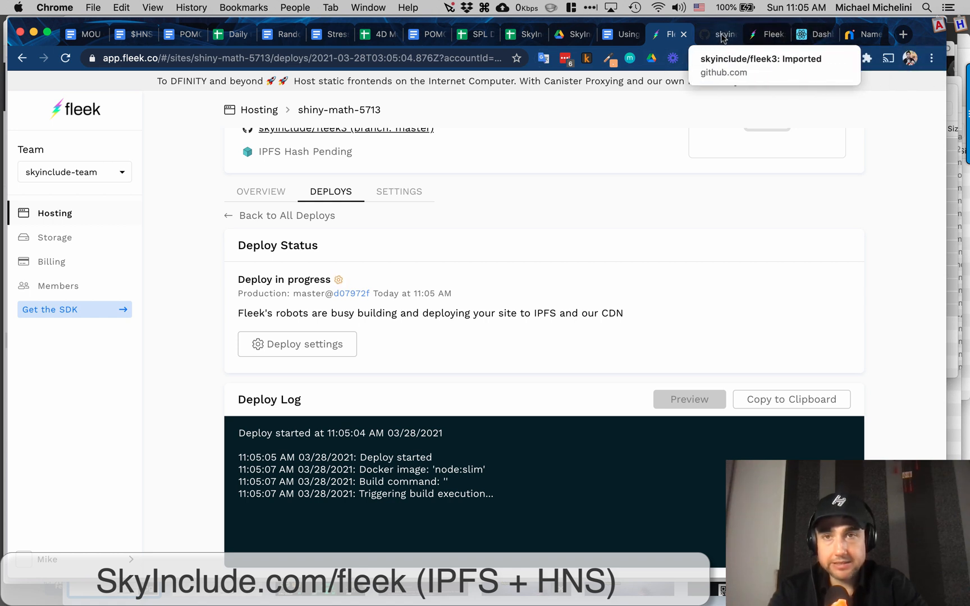
pyautogui.moveTo(714, 39)
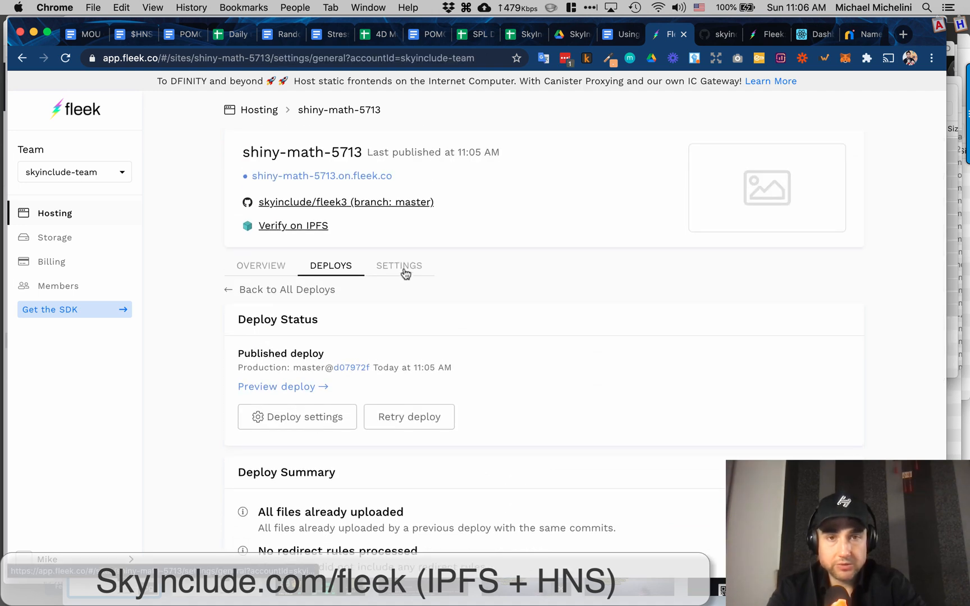
# View the live site at shiny-math-5713.on.fleek.co, then close its page.
pyautogui.click(398, 265)
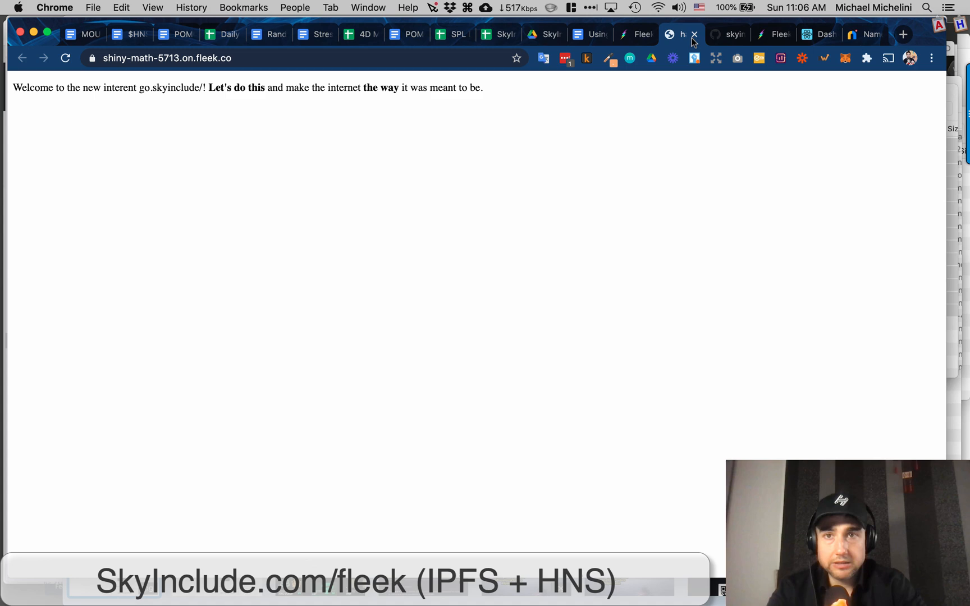
pyautogui.click(664, 34)
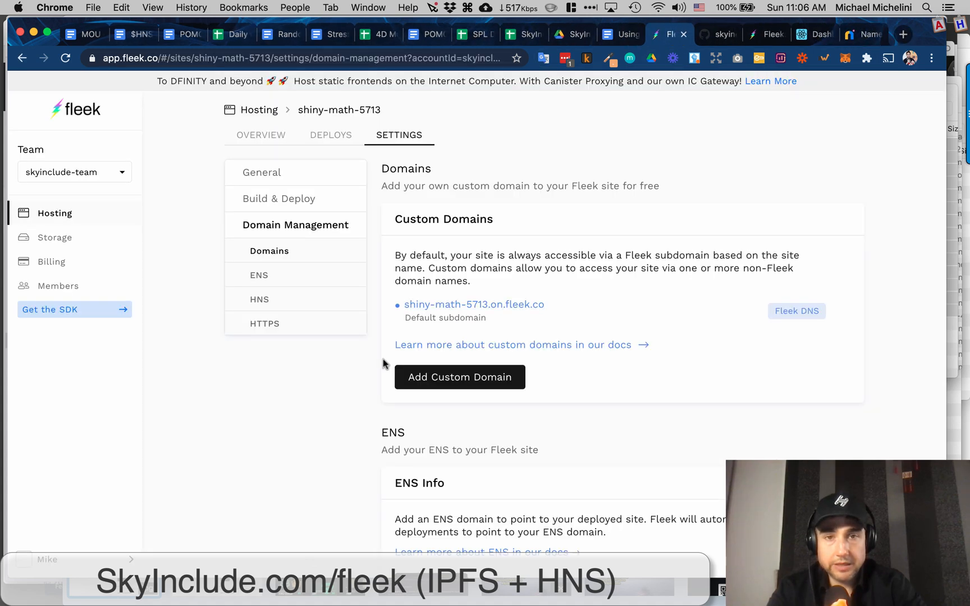
# Add the Handshake domain hns.owners, verify it and confirm being its owner.
pyautogui.scroll(-3)
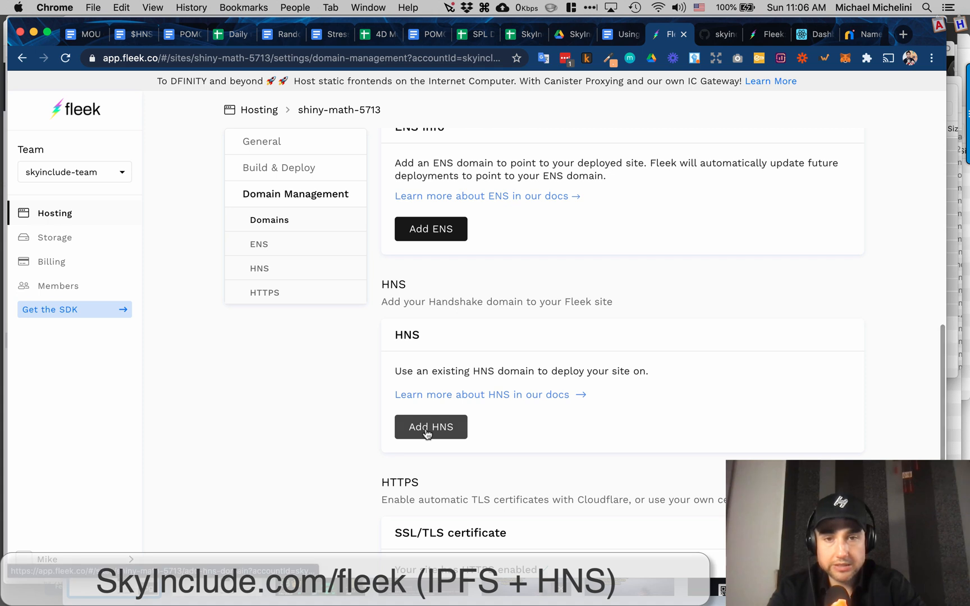
pyautogui.click(431, 426)
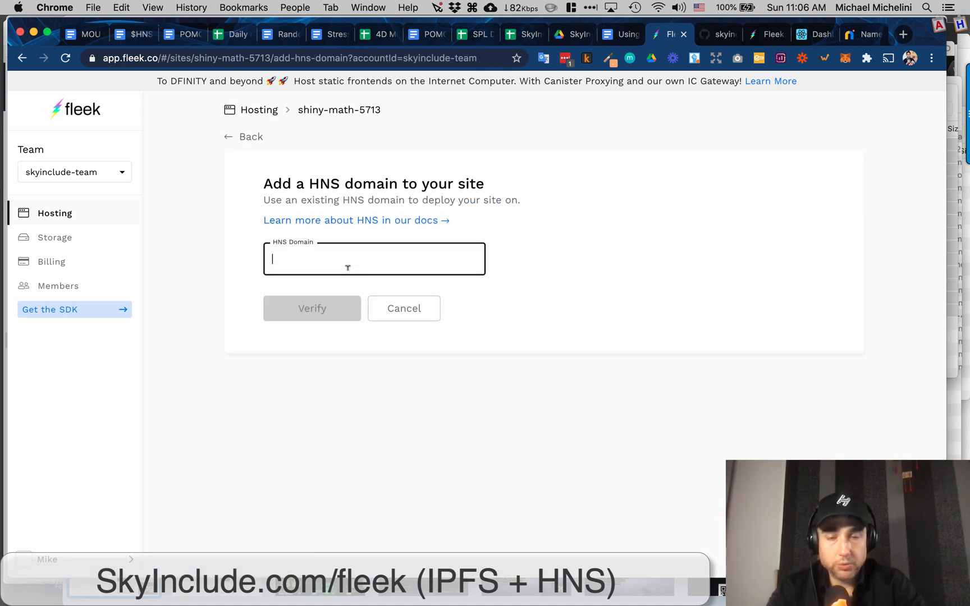
pyautogui.write('hns.')
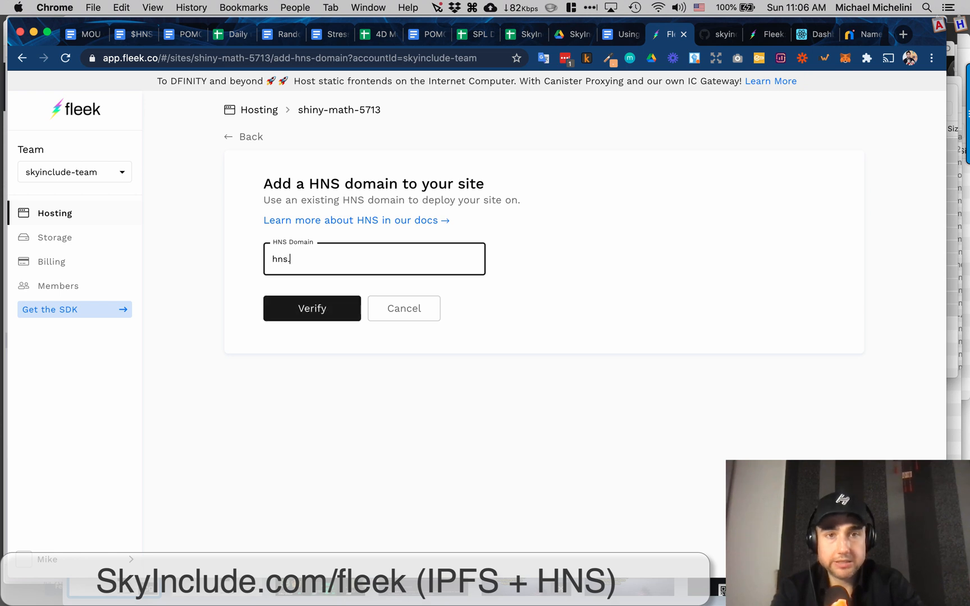
pyautogui.write('owners')
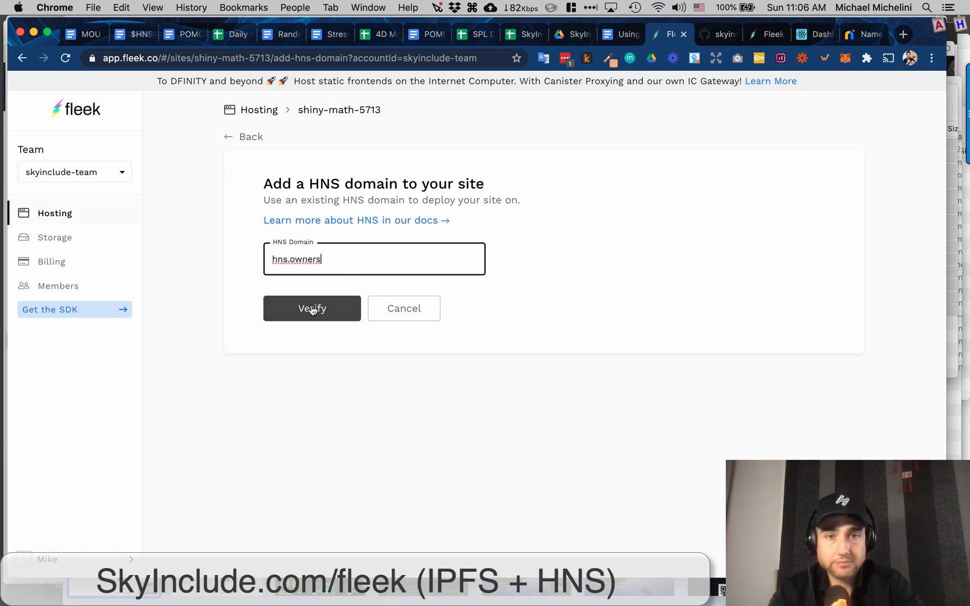
pyautogui.click(312, 307)
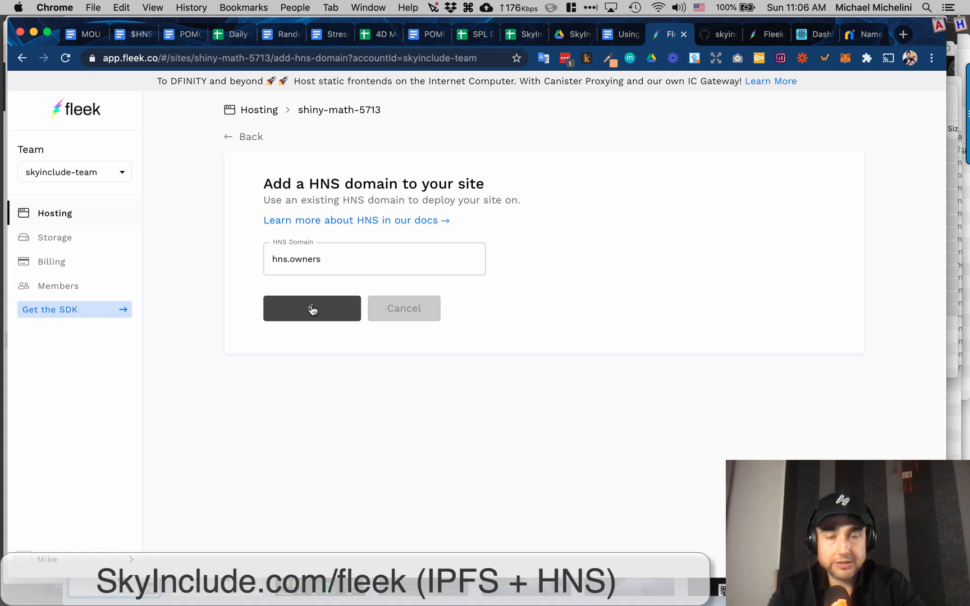
pyautogui.click(312, 307)
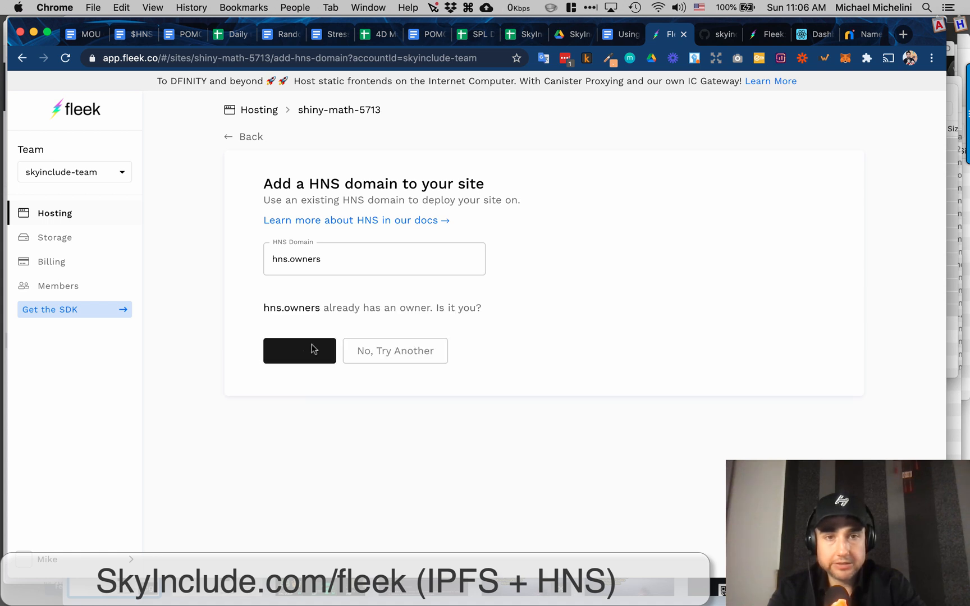
pyautogui.click(300, 350)
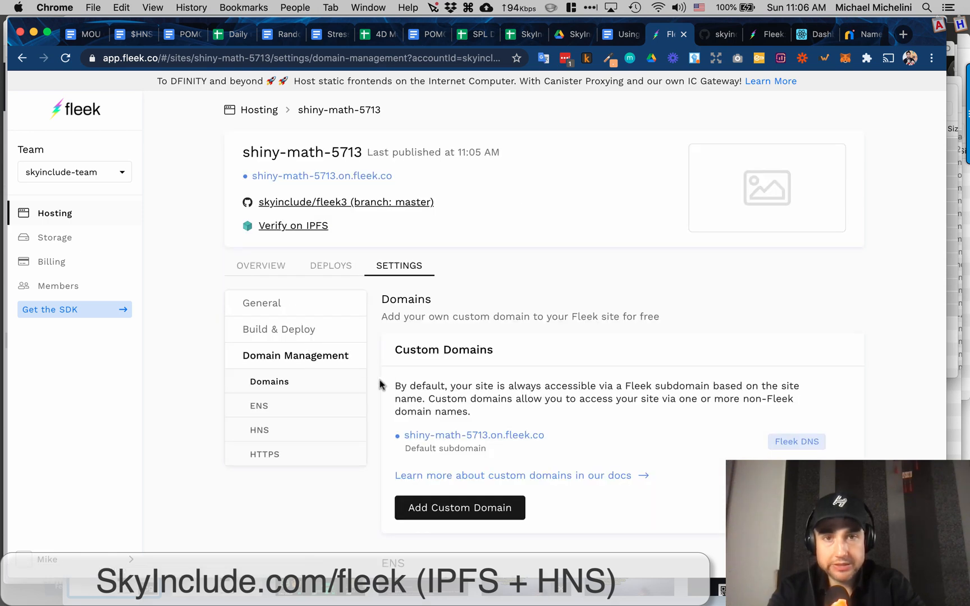
# Select the A-record target address 52.32.209.208 in the HNS configuration instructions.
pyautogui.scroll(-3)
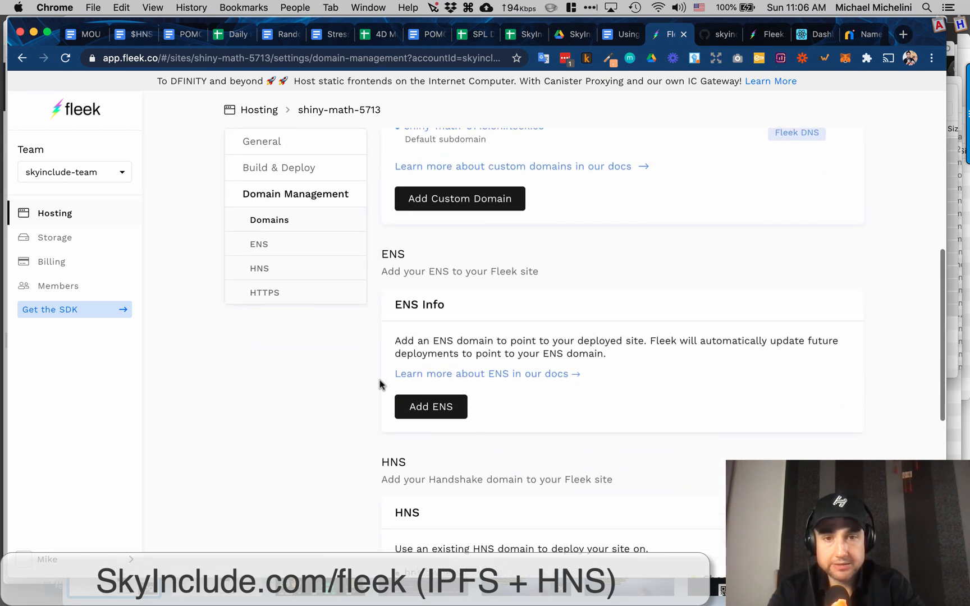
pyautogui.scroll(-3)
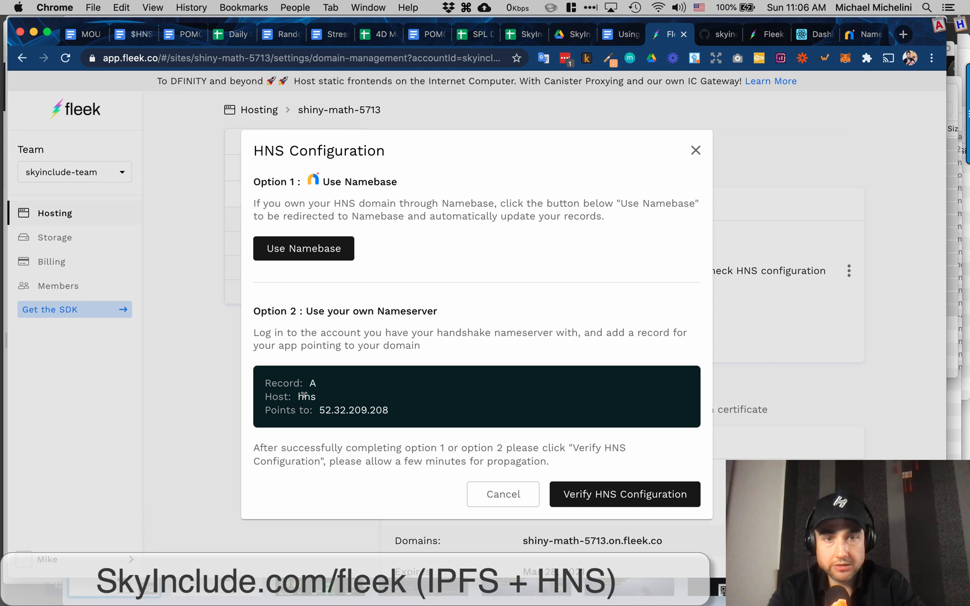
pyautogui.doubleClick(383, 409)
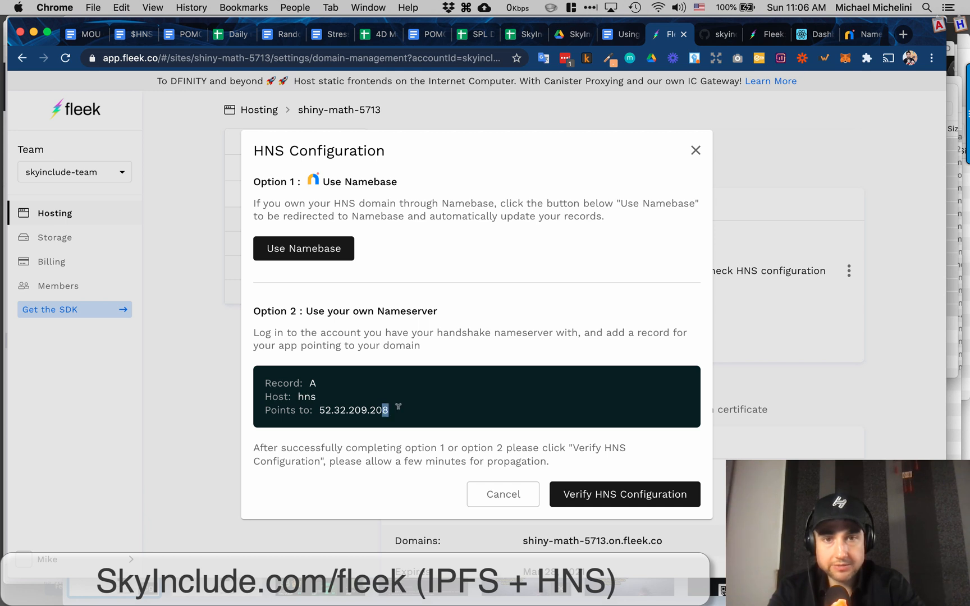
pyautogui.doubleClick(353, 410)
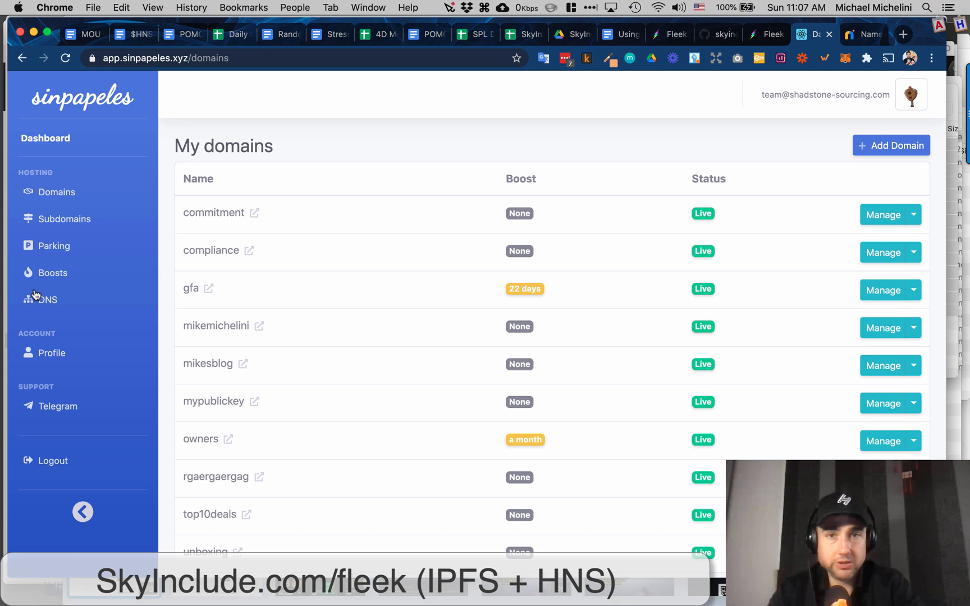
# Manage the owners domain's DNS records and start adding a new record.
pyautogui.click(46, 300)
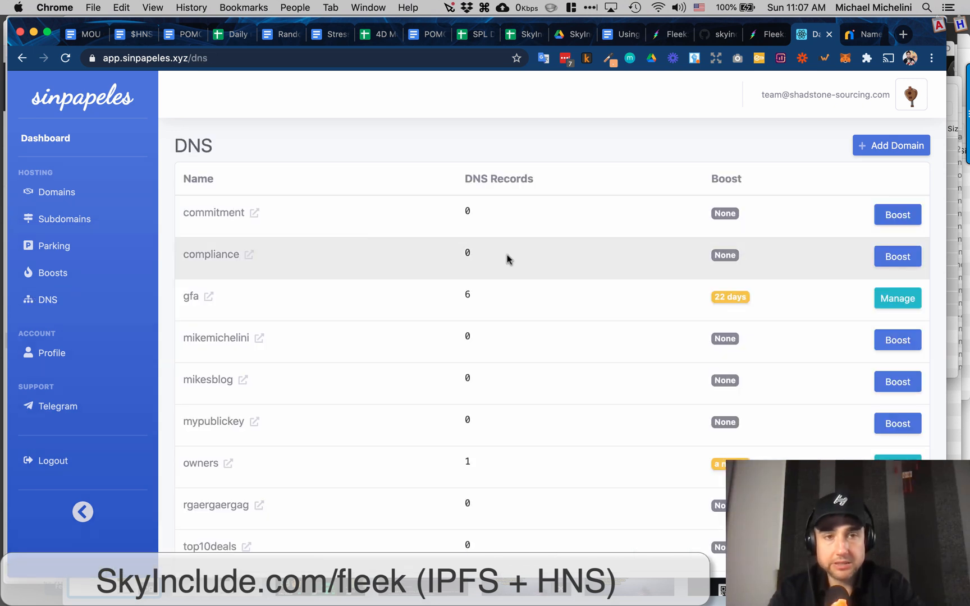
pyautogui.moveTo(550, 298)
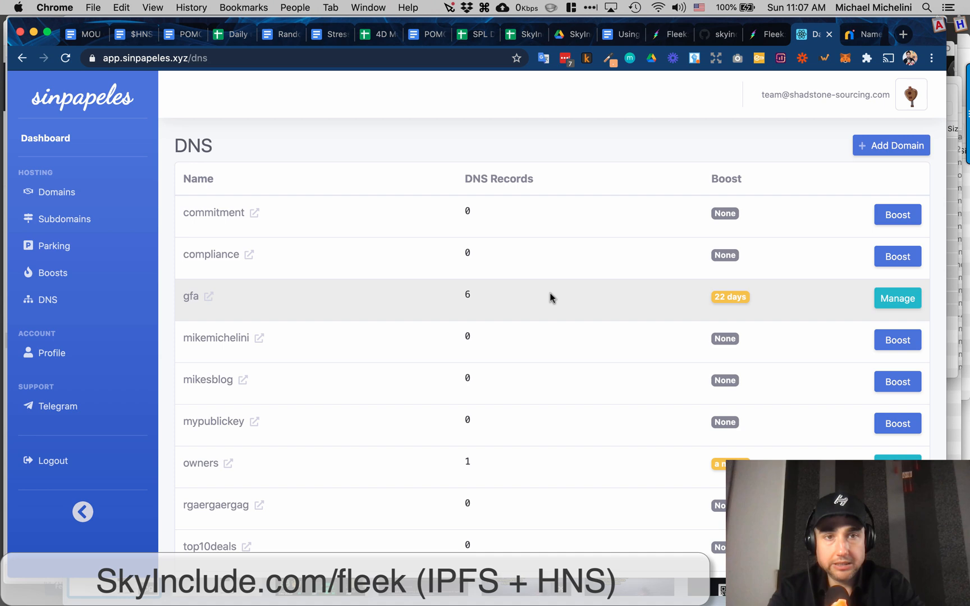
pyautogui.scroll(-3)
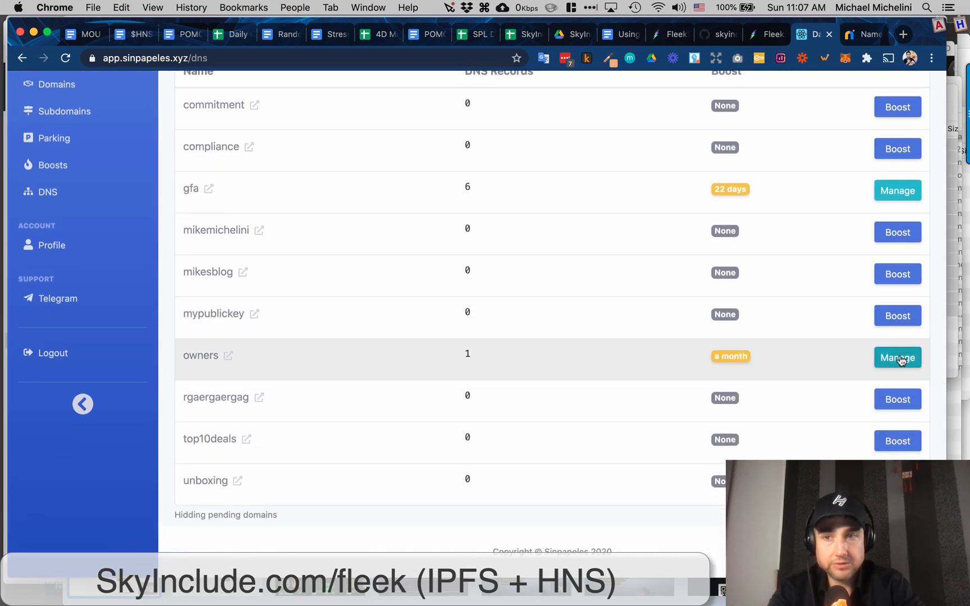
pyautogui.click(895, 357)
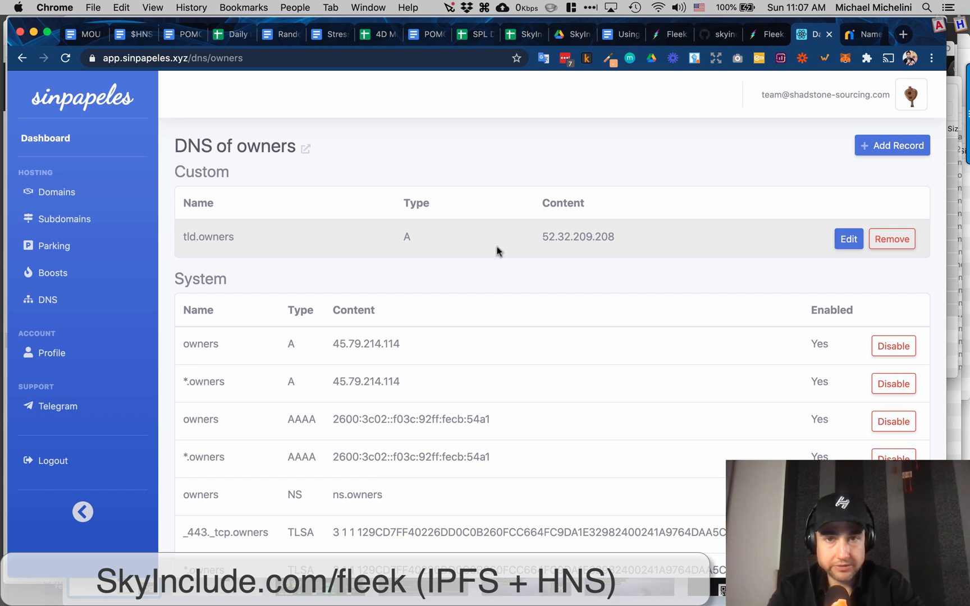
pyautogui.click(893, 144)
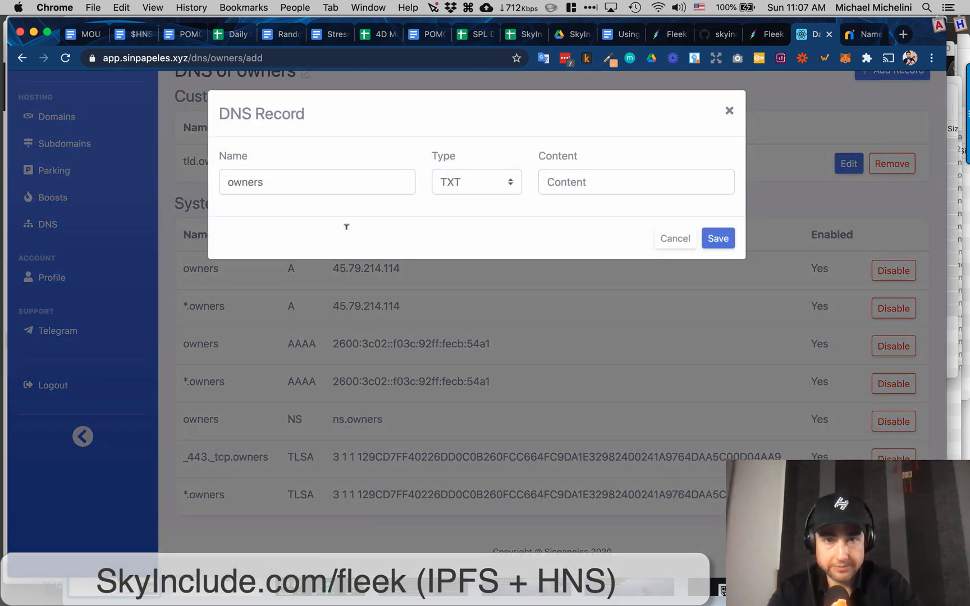
# Save an A record named hns.owners pointing to 52.32.209.208.
pyautogui.click(317, 182)
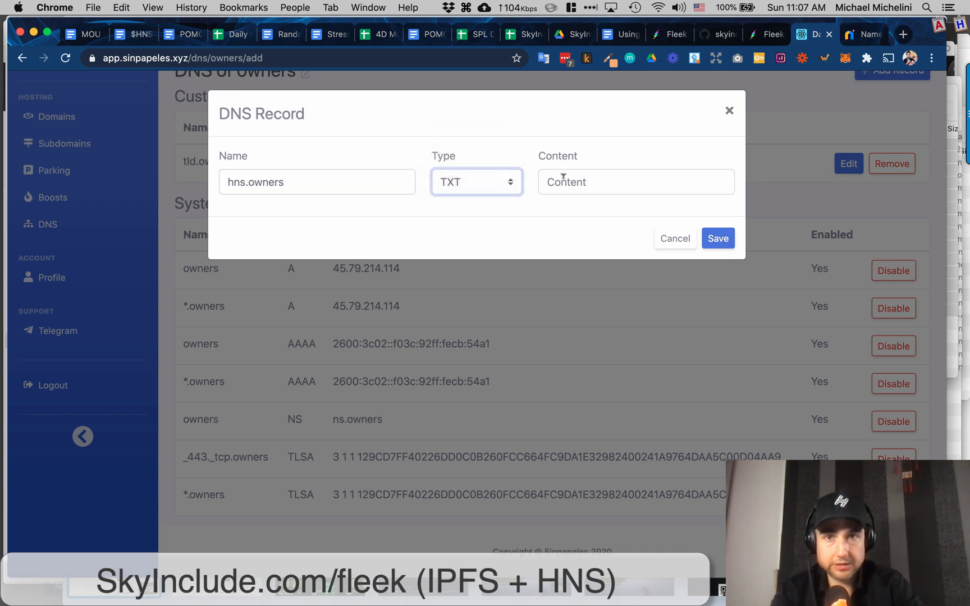
pyautogui.click(476, 182)
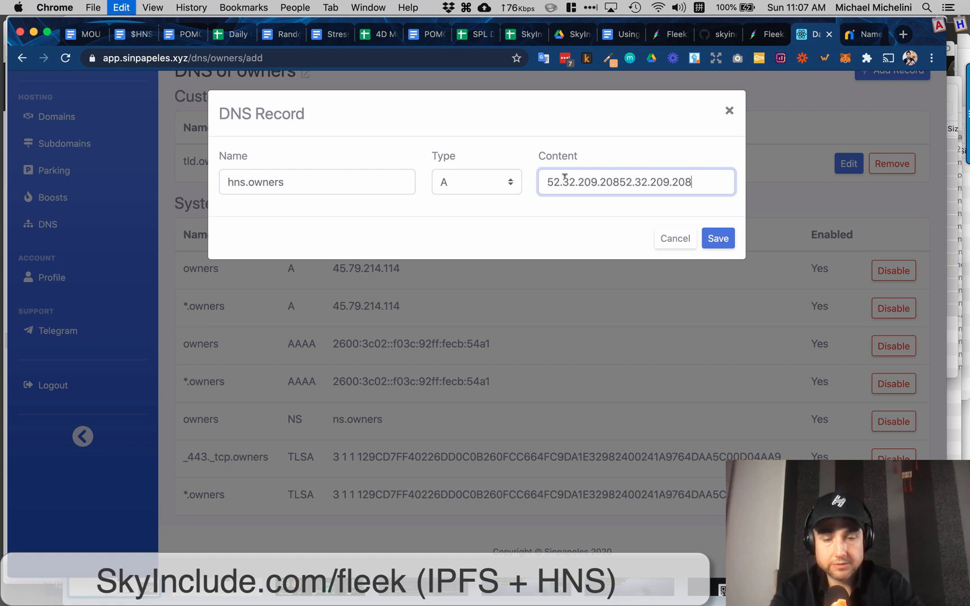
pyautogui.click(717, 238)
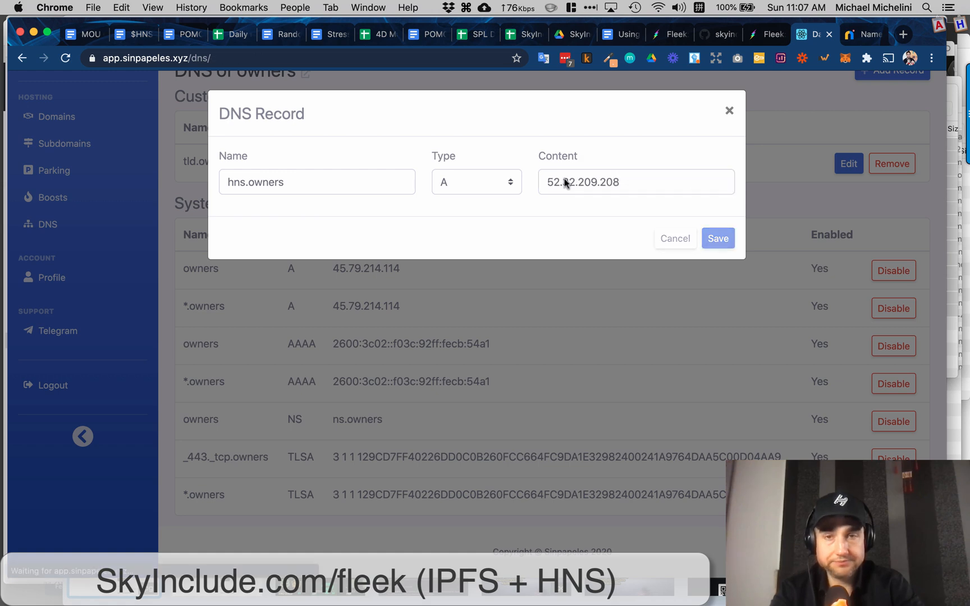
pyautogui.click(717, 238)
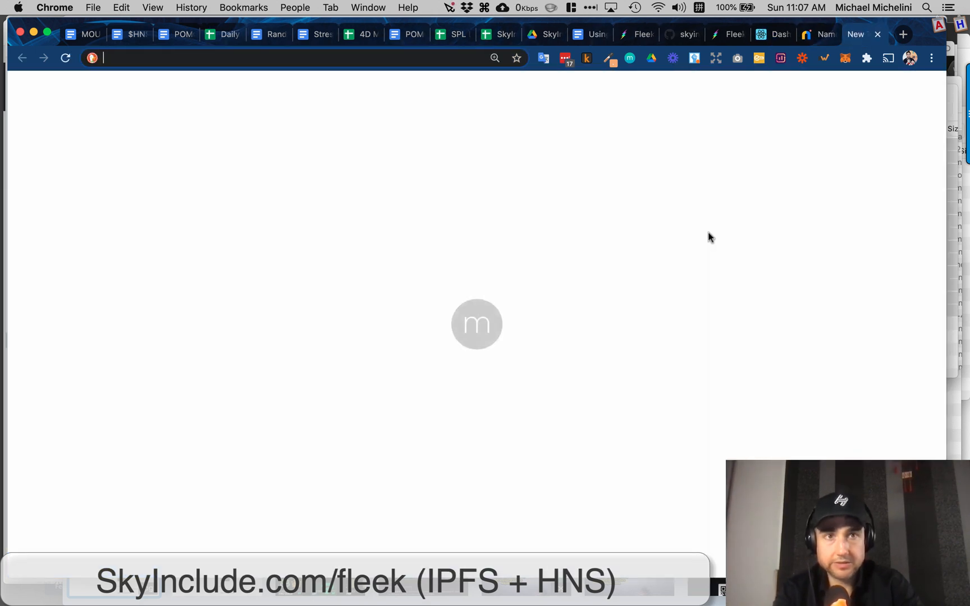
# Try visiting hns.owners/ in the browser address bar, in Chrome and Safari.
pyautogui.write('hns.owners')
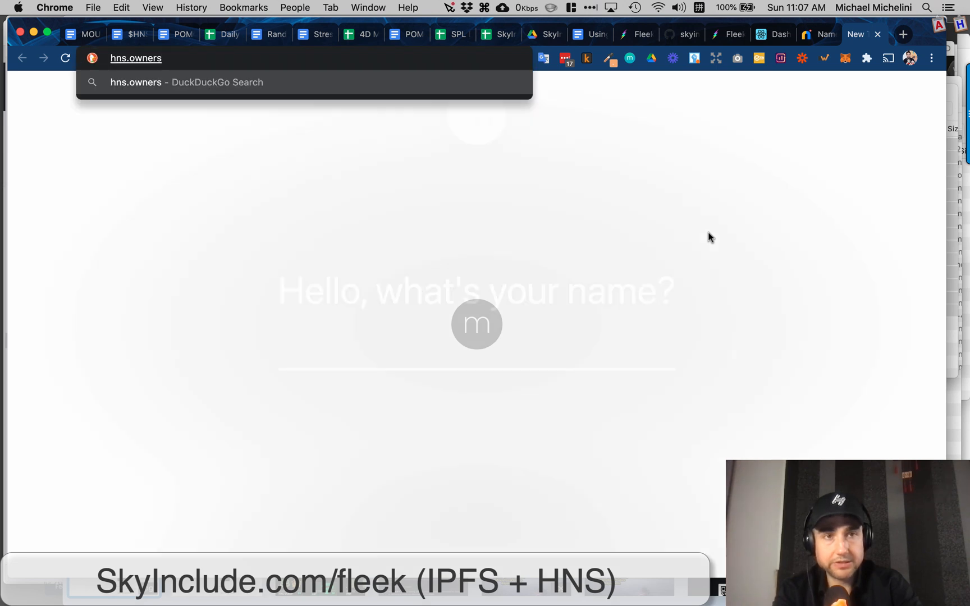
pyautogui.write('/')
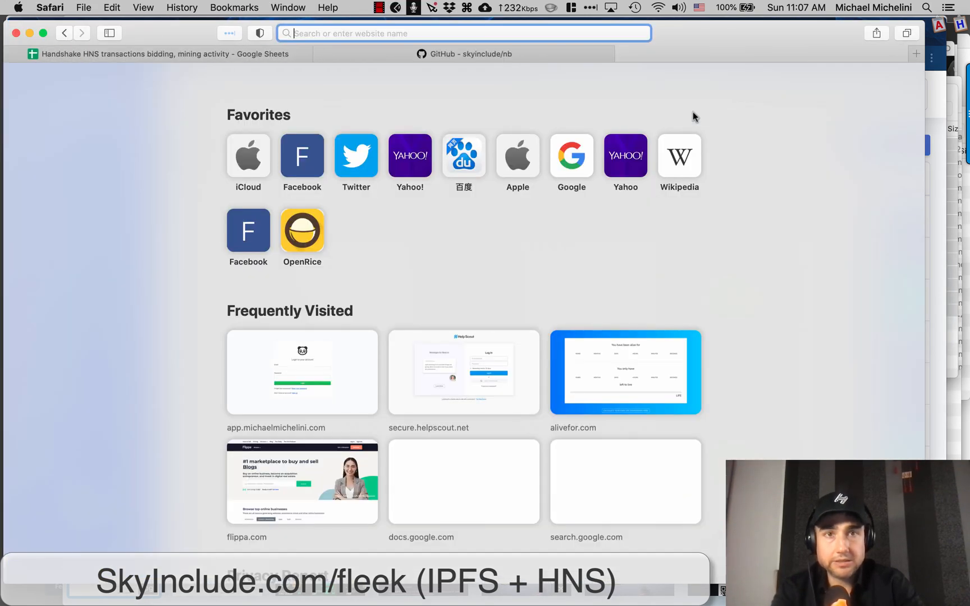
pyautogui.write('hns.owner')
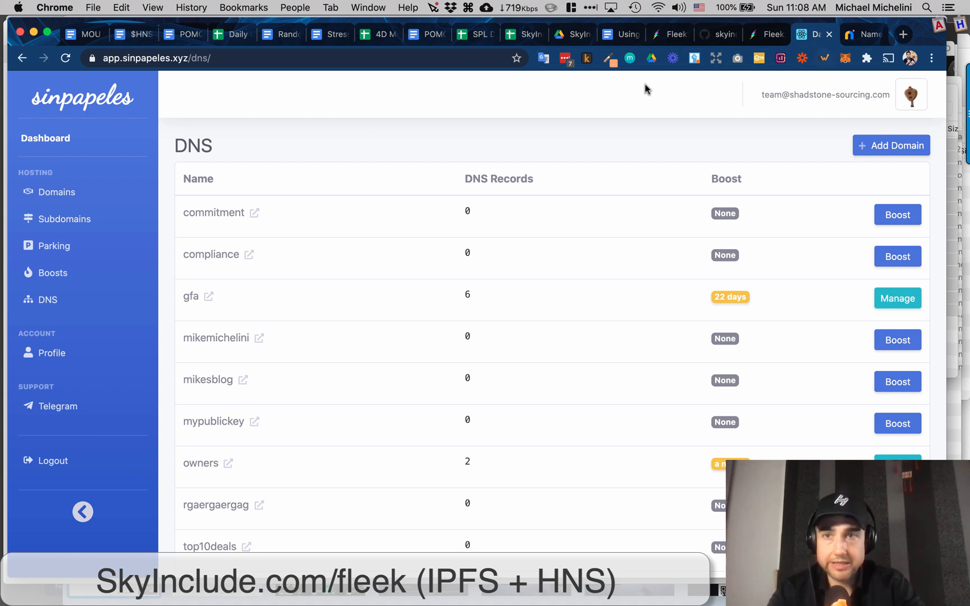
# Check the Namebase sky-include records and try loading go.sky-include in a new tab.
pyautogui.click(860, 34)
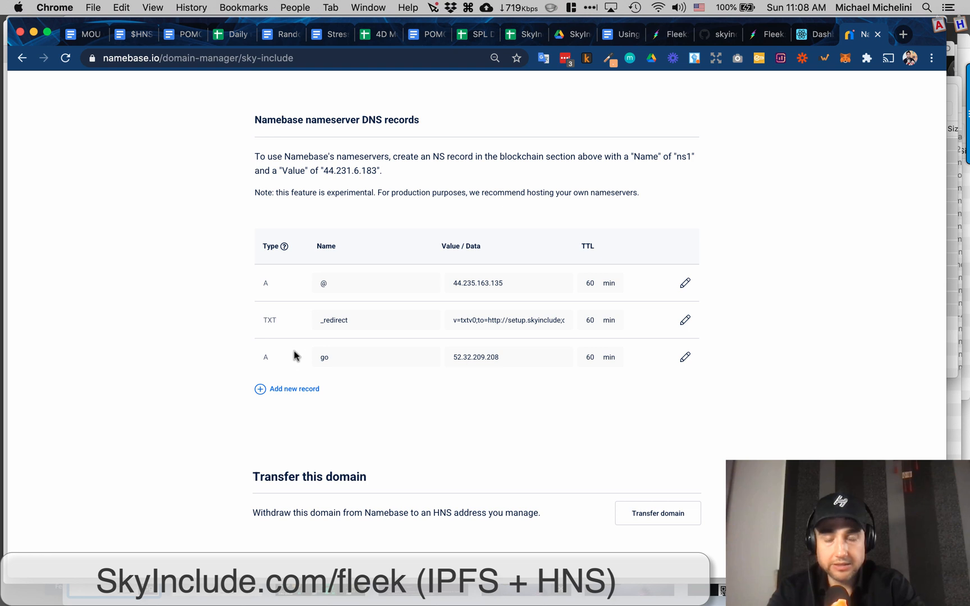
pyautogui.moveTo(262, 356)
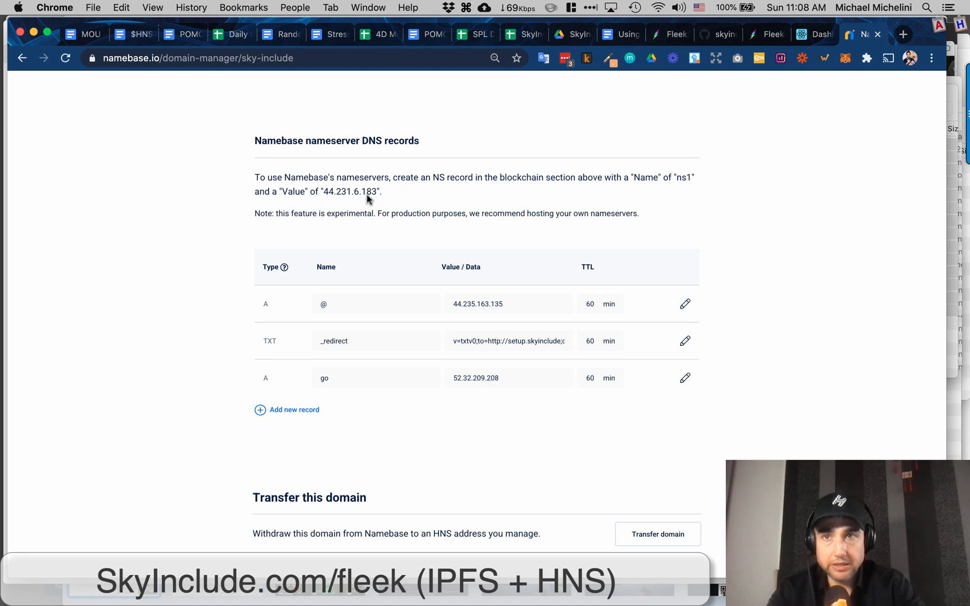
pyautogui.moveTo(492, 349)
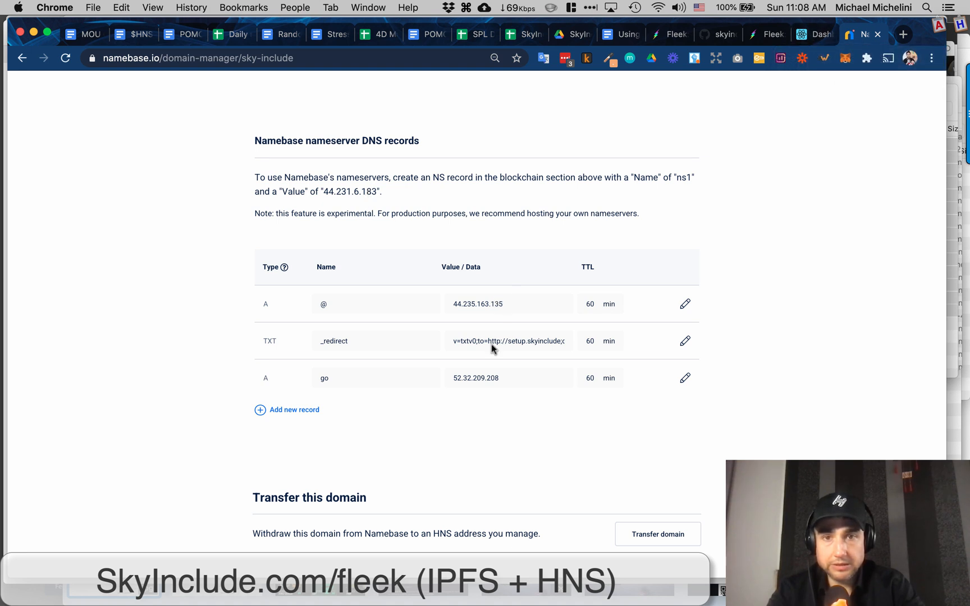
pyautogui.moveTo(814, 78)
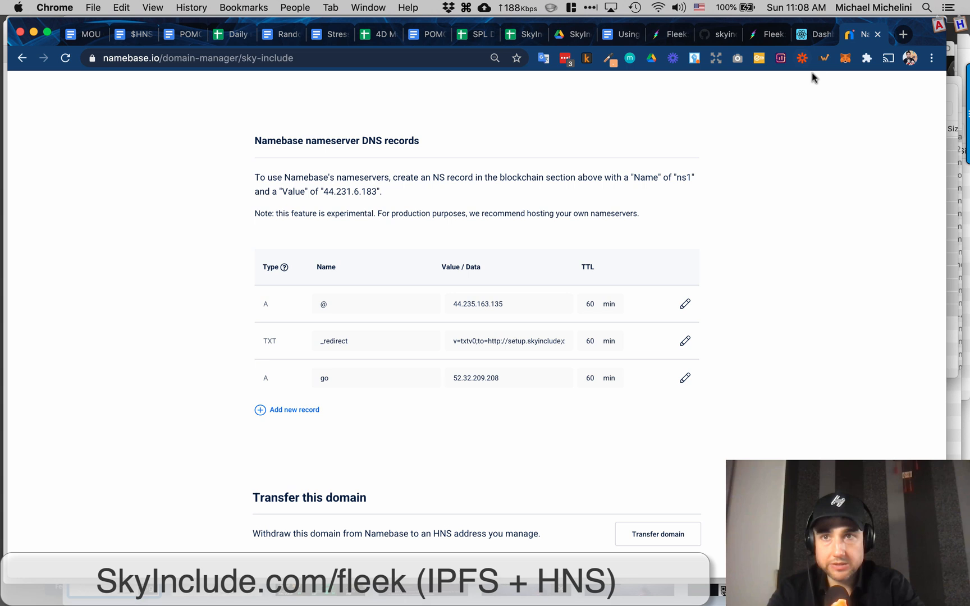
pyautogui.moveTo(757, 216)
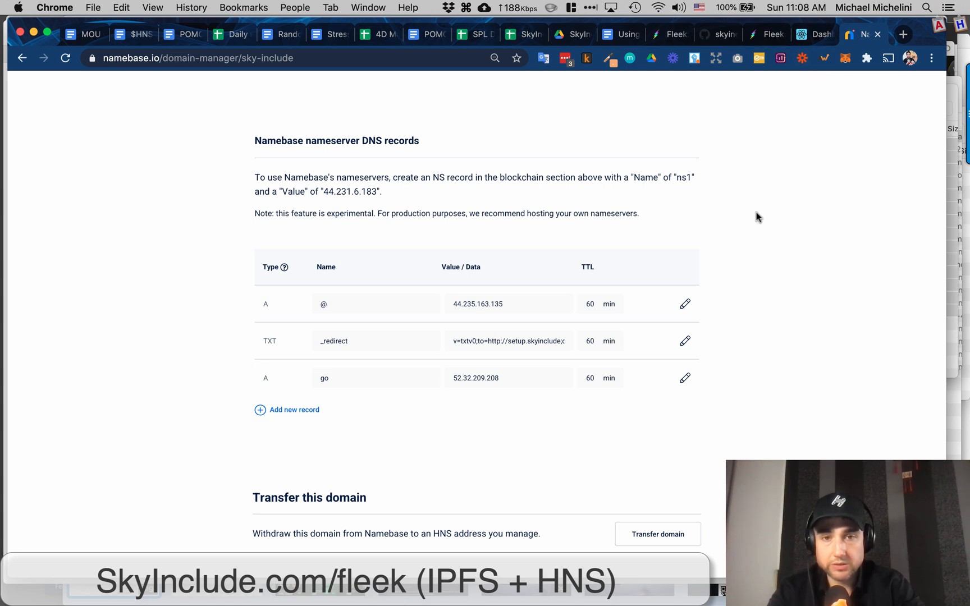
pyautogui.click(903, 34)
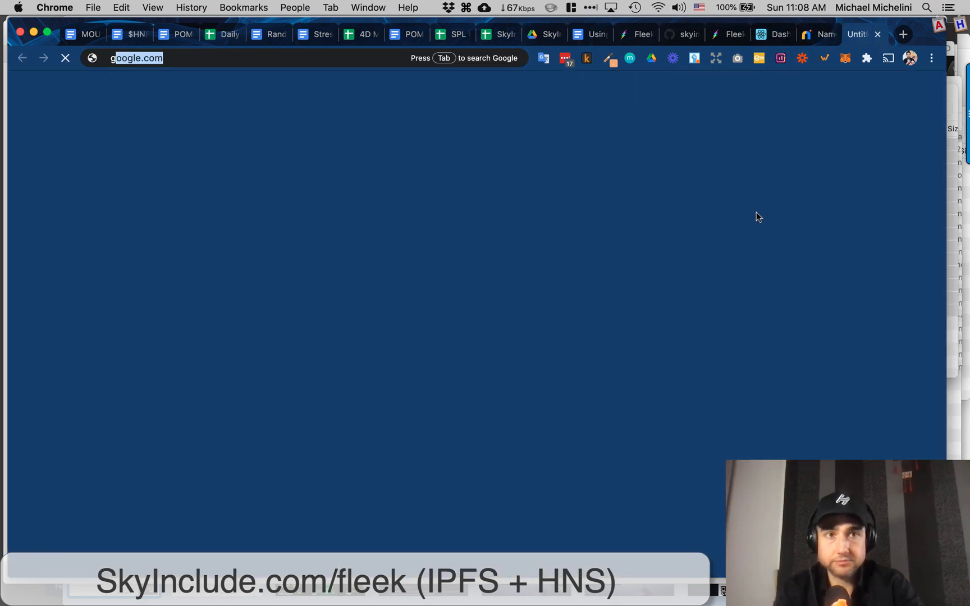
pyautogui.write('go.sky-include')
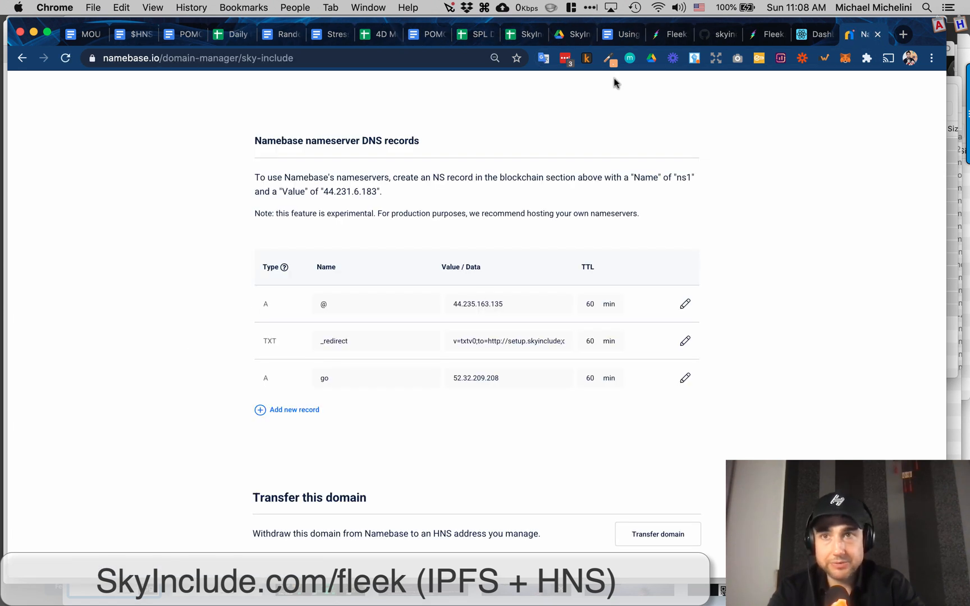
pyautogui.moveTo(815, 34)
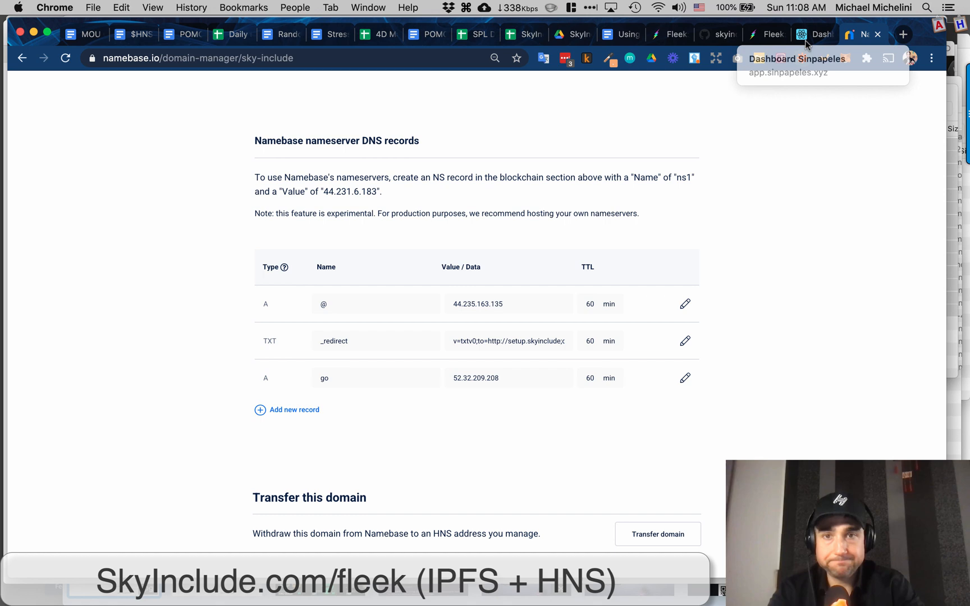
# Glance at the Sinpapeles DNS list and Namebase records, then return to Fleek's crimson-hall-1112 settings.
pyautogui.click(814, 34)
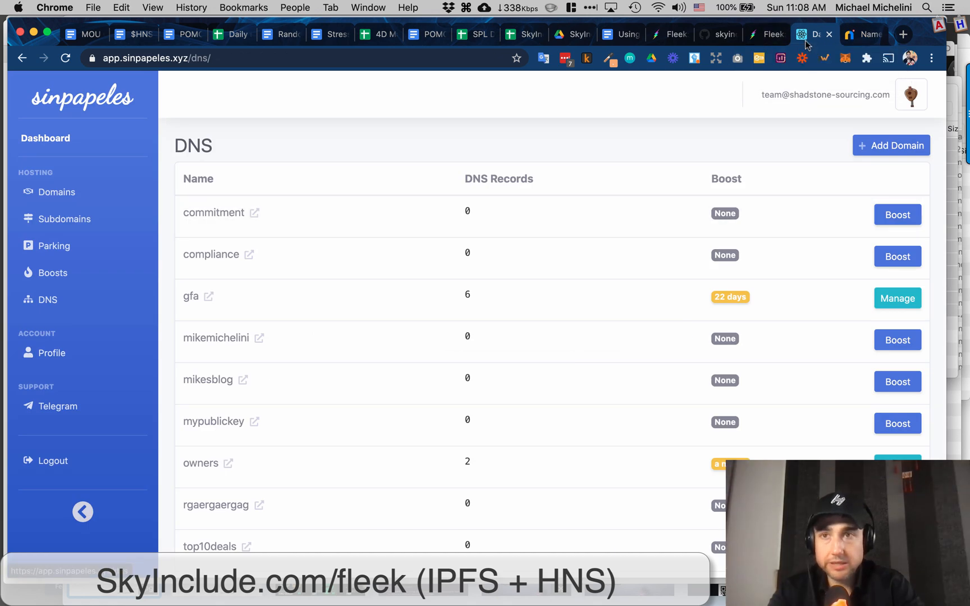
pyautogui.click(815, 34)
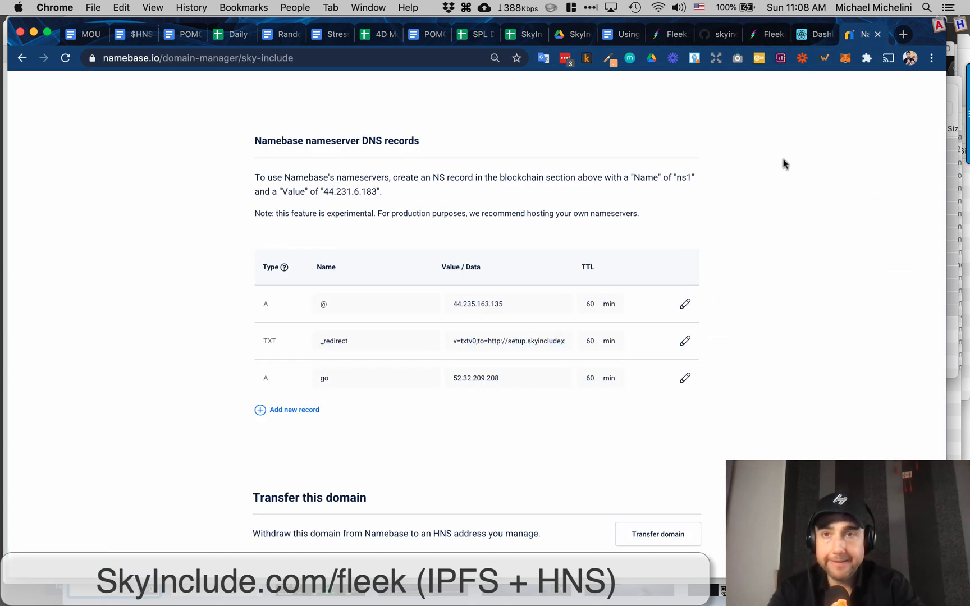
pyautogui.click(767, 34)
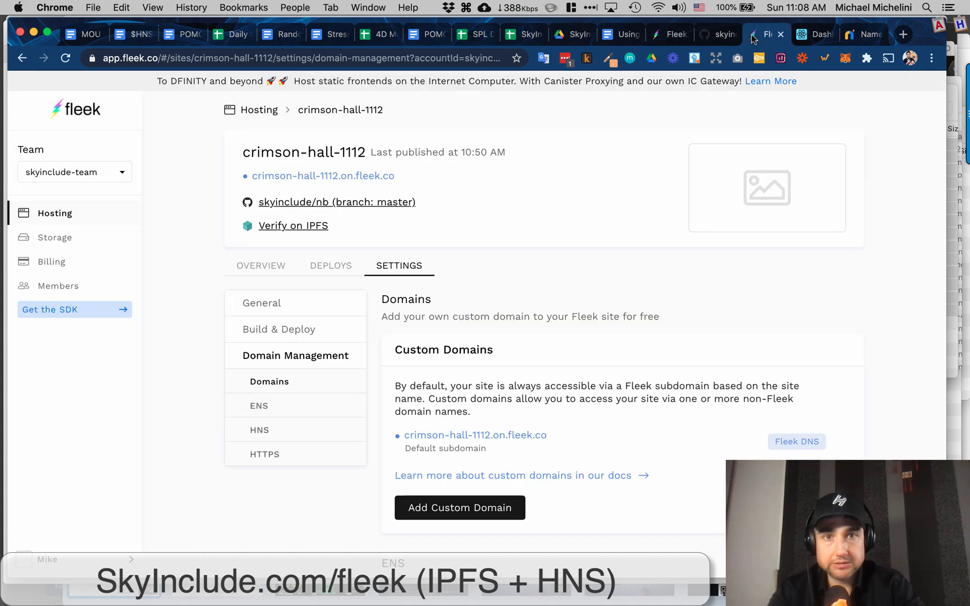
# From the HNS Configuration section, choose Use Namebase for an A record @ to 52.32.209.208.
pyautogui.scroll(-3)
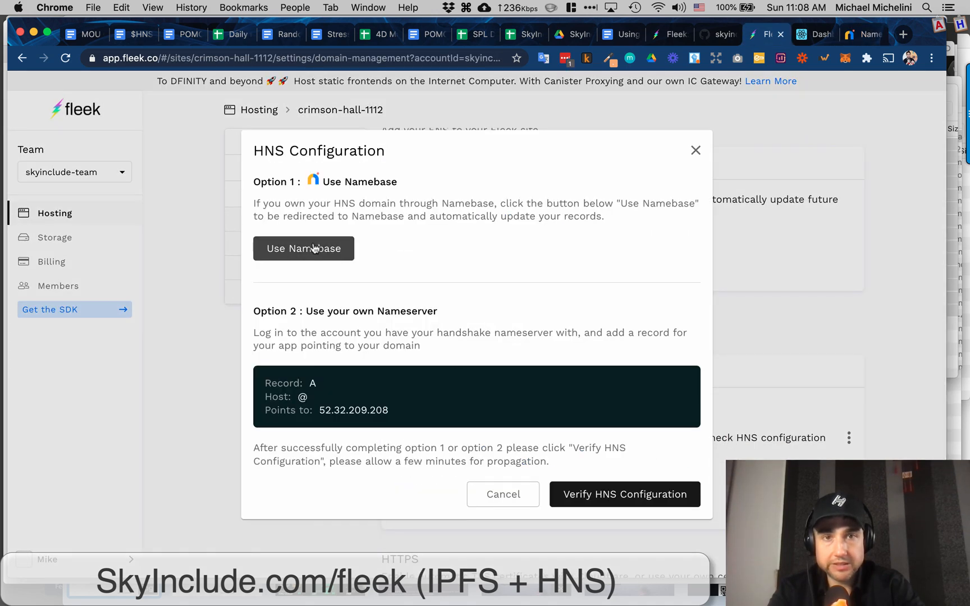
pyautogui.click(304, 248)
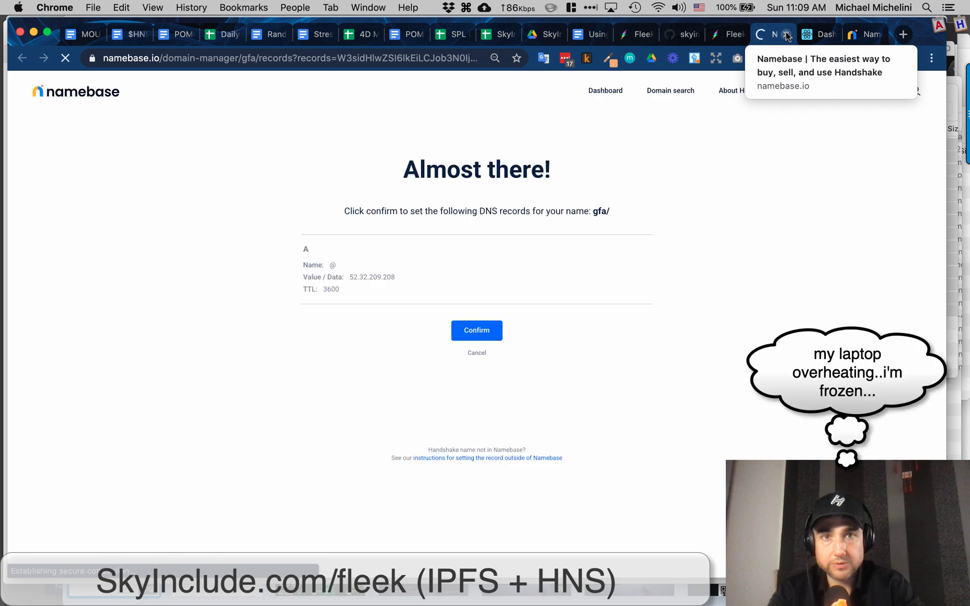
# Dismiss the Namebase Oops page saying gfa/ isn't owned and return to Fleek.
pyautogui.click(476, 330)
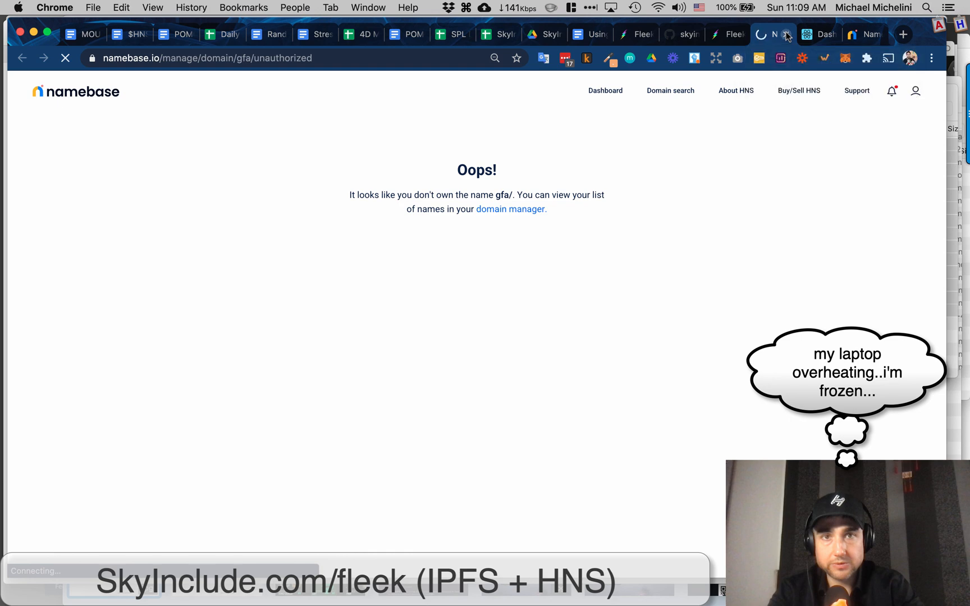
pyautogui.click(723, 34)
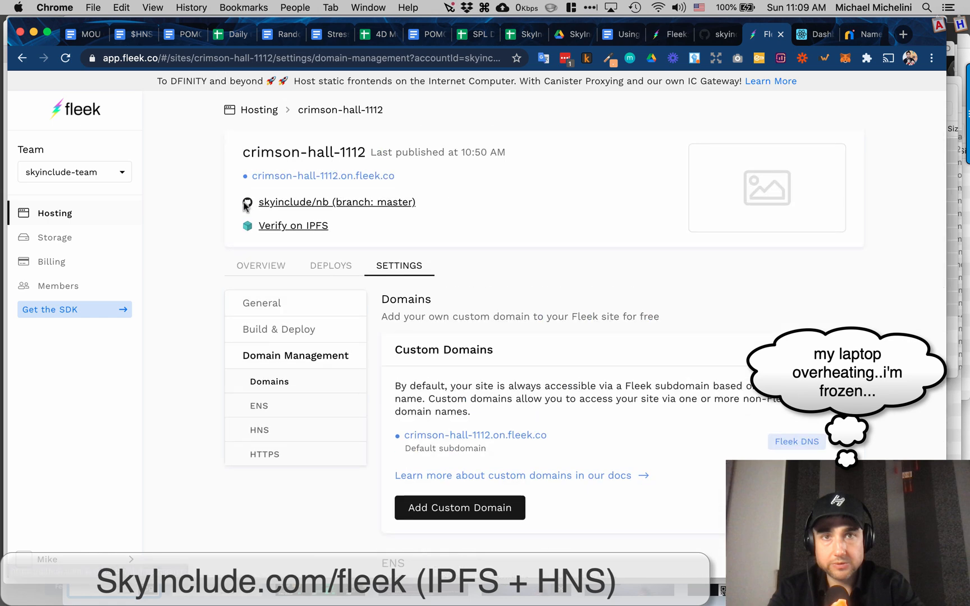
pyautogui.moveTo(233, 204)
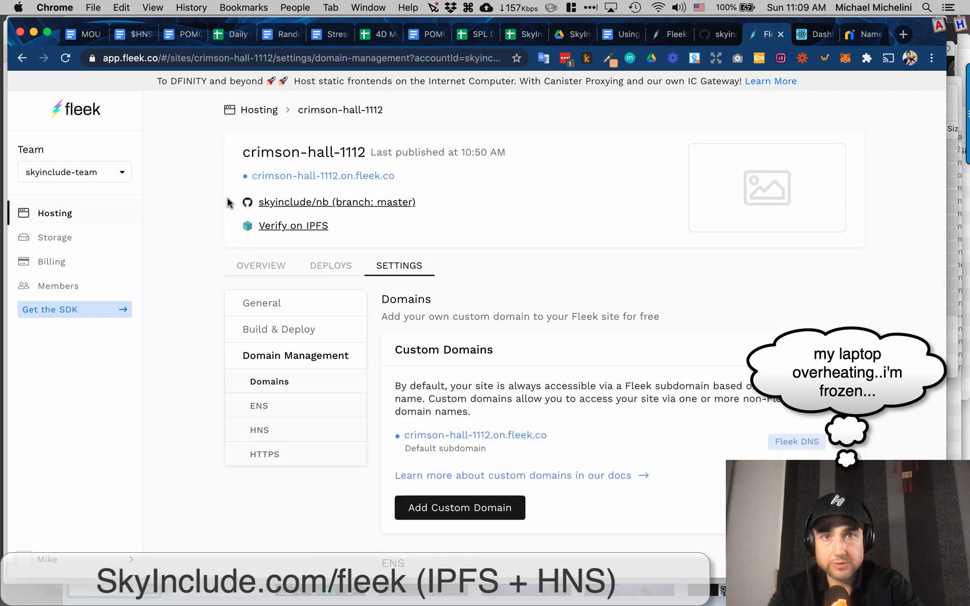